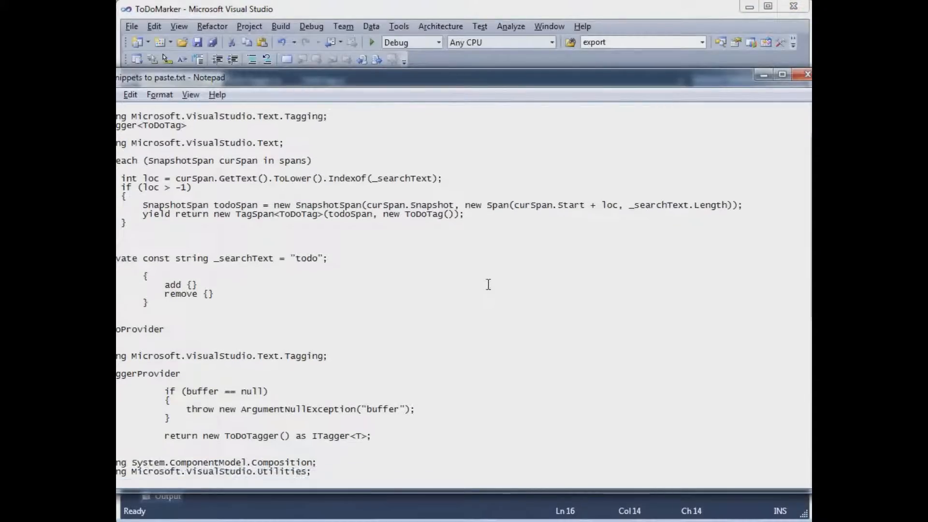
Paste the Export, ContentType("code") and TagType attributes and usings into ToDoProvider.cs and build
{"action": "scroll", "scroll_direction": "down", "scroll_amount": 3}
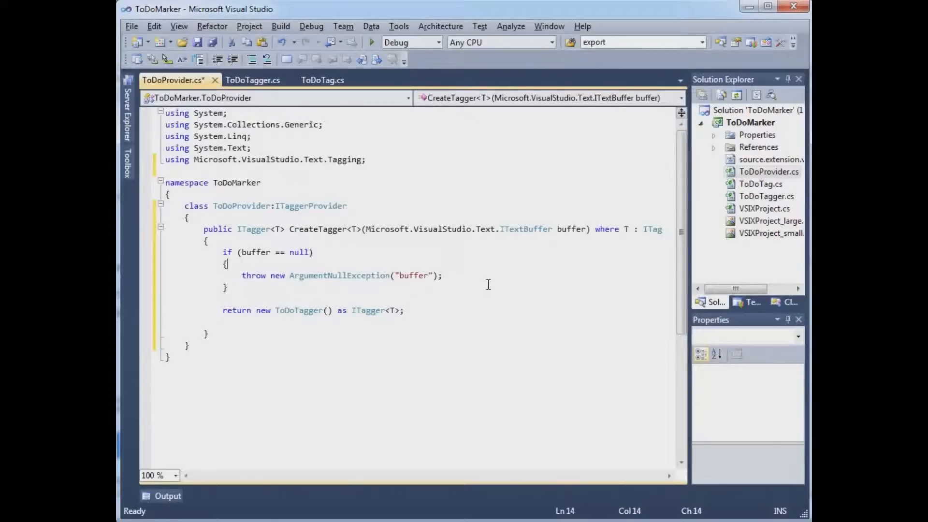
{"action": "left_click", "coordinate": [167, 205]}
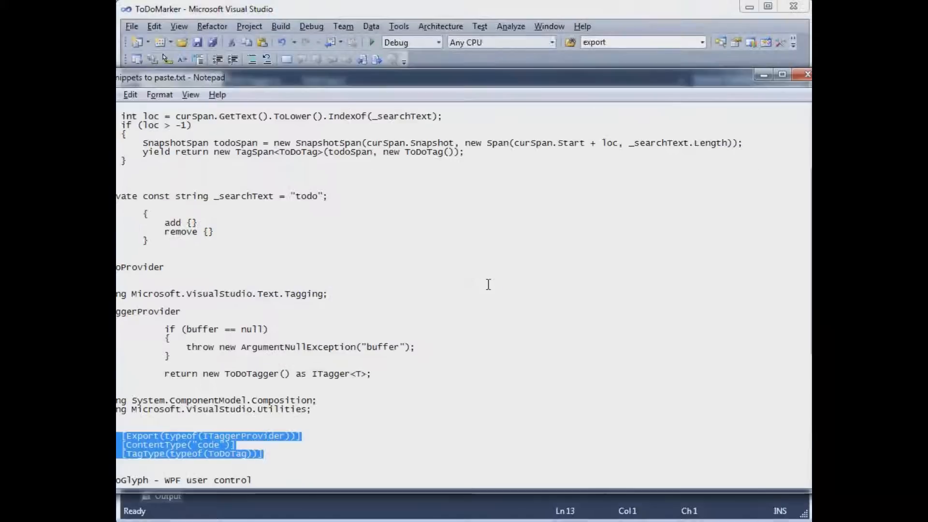
{"action": "left_click", "coordinate": [488, 284]}
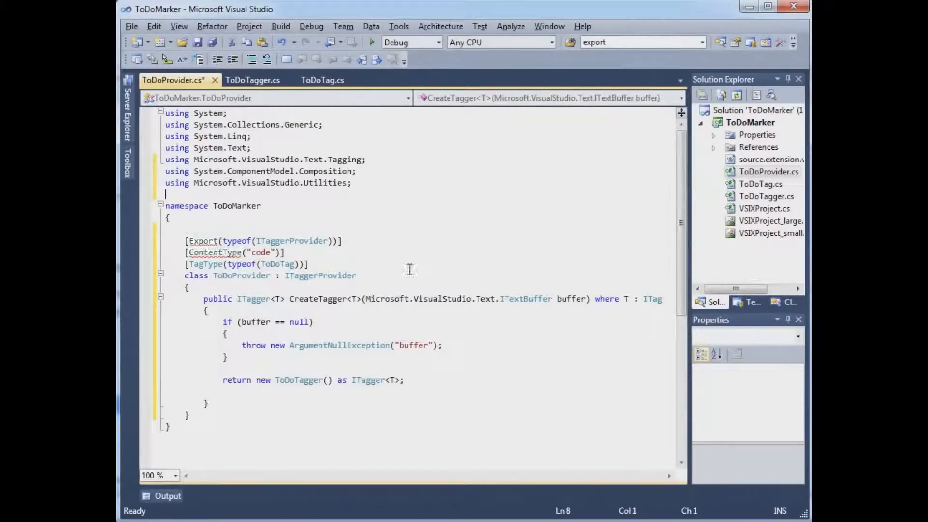
{"action": "left_click", "coordinate": [186, 229]}
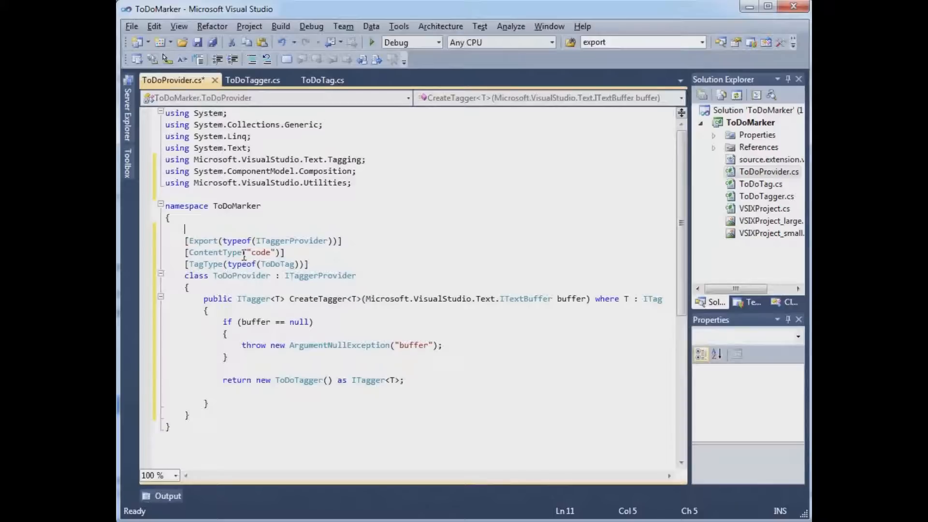
{"action": "mouse_move", "coordinate": [394, 265]}
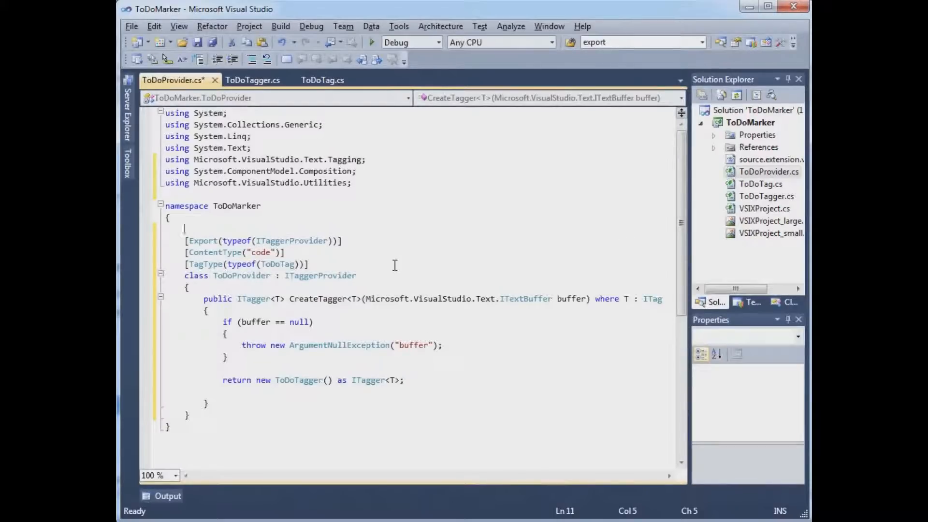
{"action": "mouse_move", "coordinate": [164, 260]}
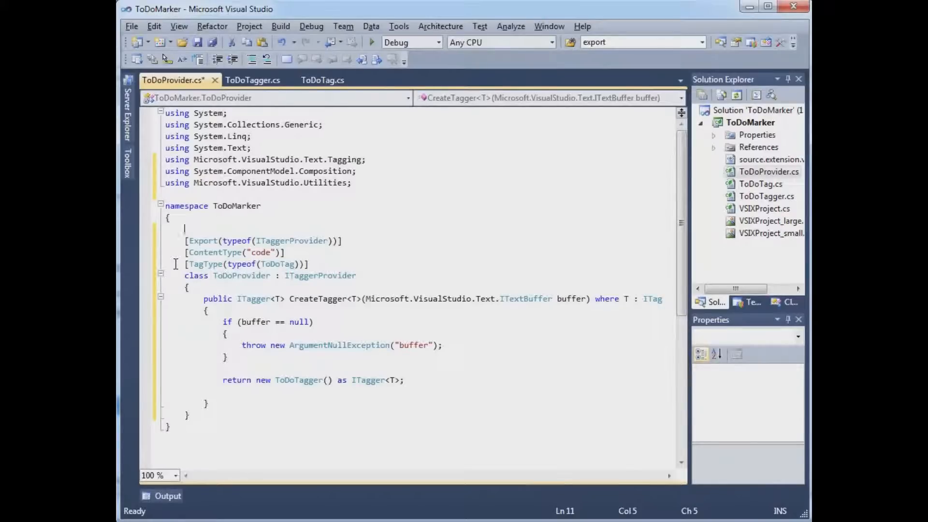
{"action": "key", "text": "F6"}
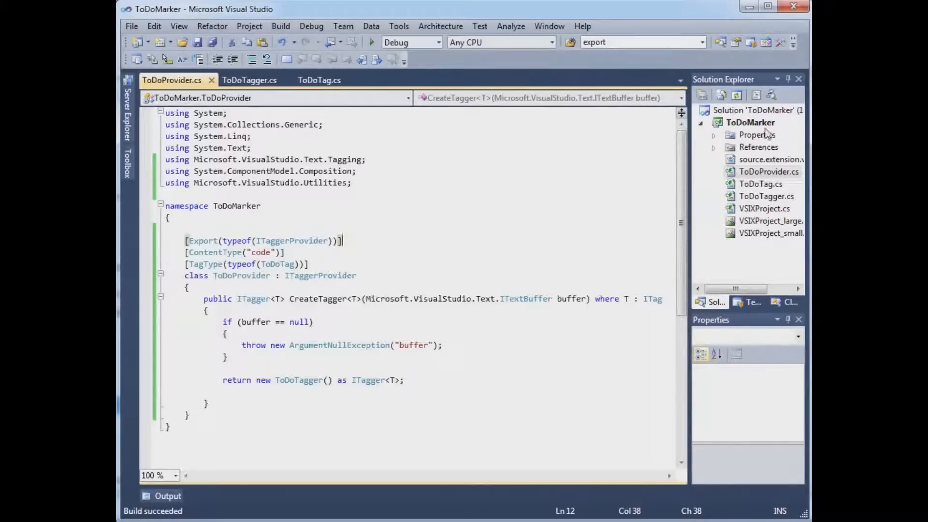
Add a User Control (WPF) named ToDoGlyph to the ToDoMarker project
{"action": "right_click", "coordinate": [750, 122]}
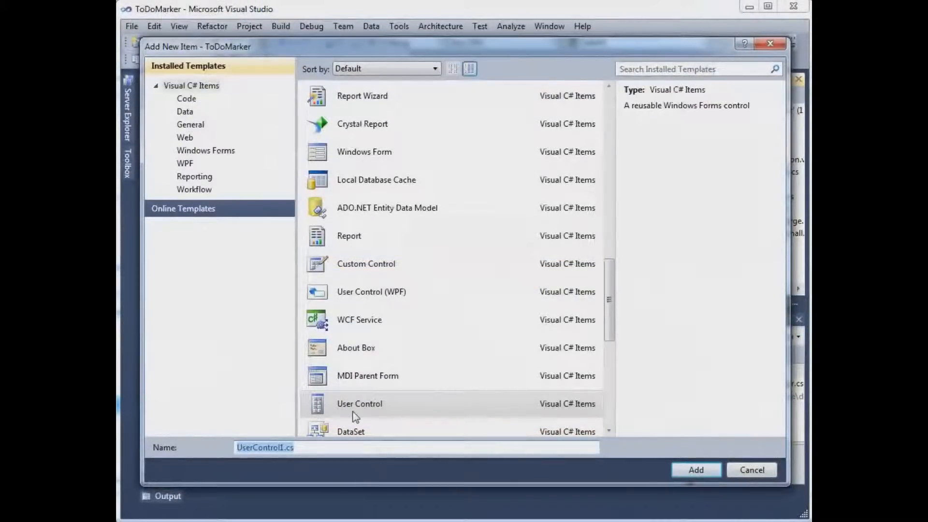
{"action": "left_click", "coordinate": [371, 291]}
{"action": "type", "text": "ToDoG"}
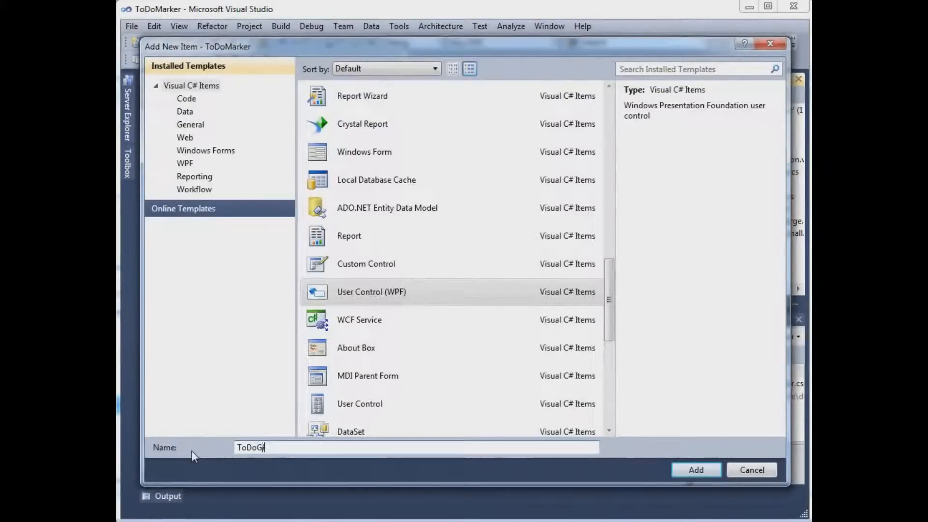
{"action": "left_click", "coordinate": [696, 469]}
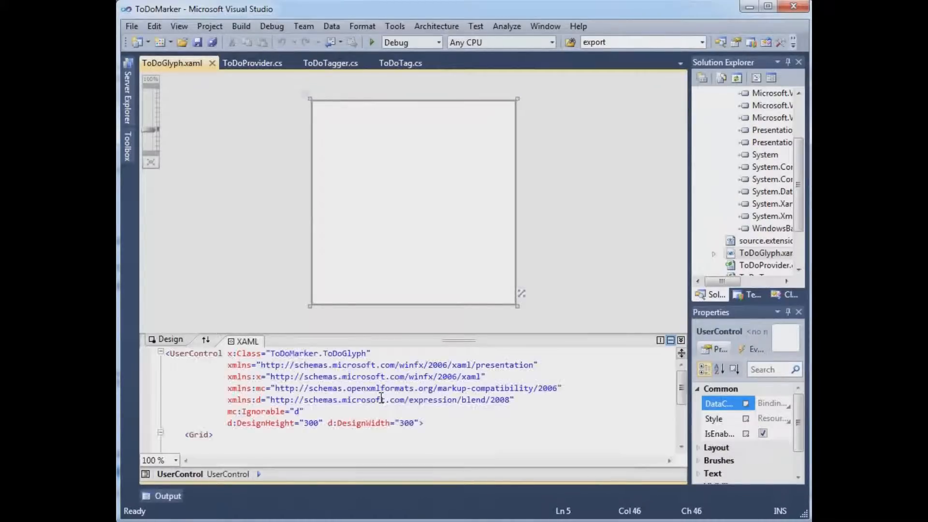
Replace the Grid with an Ellipse: Fill Orange, Stroke OrangeRed, Width/Height 12, StrokeThickness .8
{"action": "scroll", "scroll_direction": "down", "scroll_amount": 3}
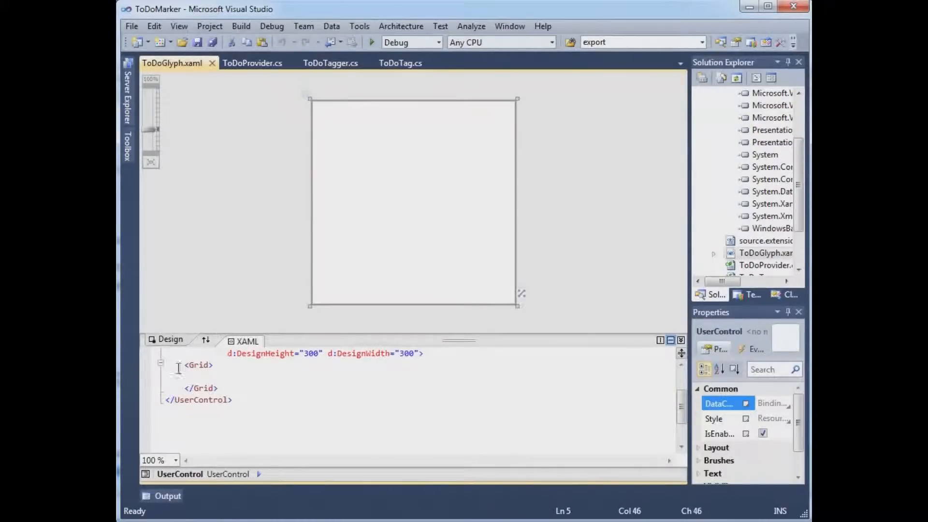
{"action": "left_click_drag", "start_coordinate": [184, 365], "coordinate": [218, 388]}
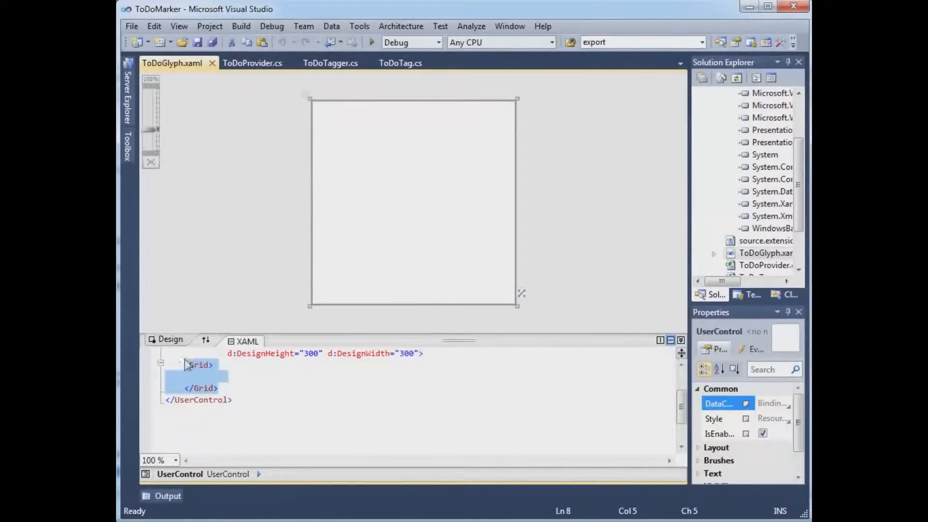
{"action": "type", "text": "<Ellipse Fill=\"Orange\" Stroke=\"OrangeRed\" Width=\"12\" Height=\"12\" StrokeThickness=\".8\"/>"}
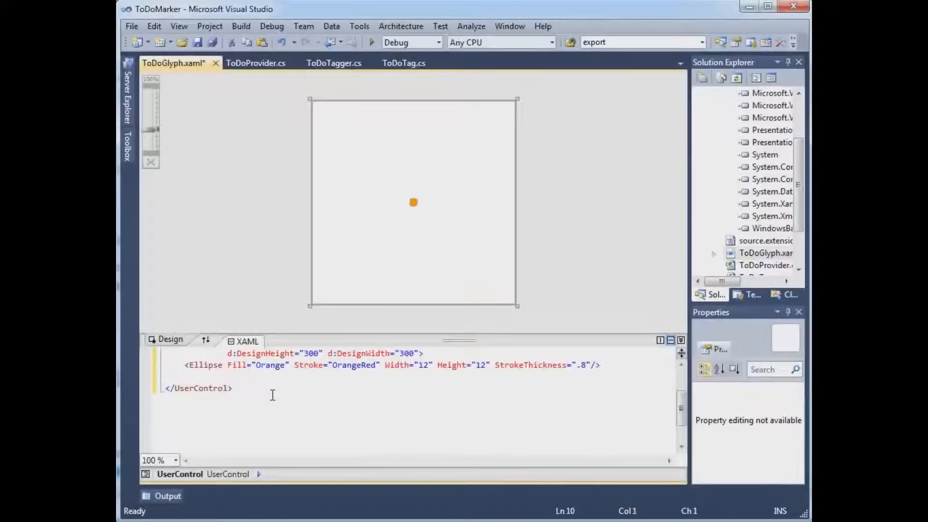
{"action": "mouse_move", "coordinate": [481, 378]}
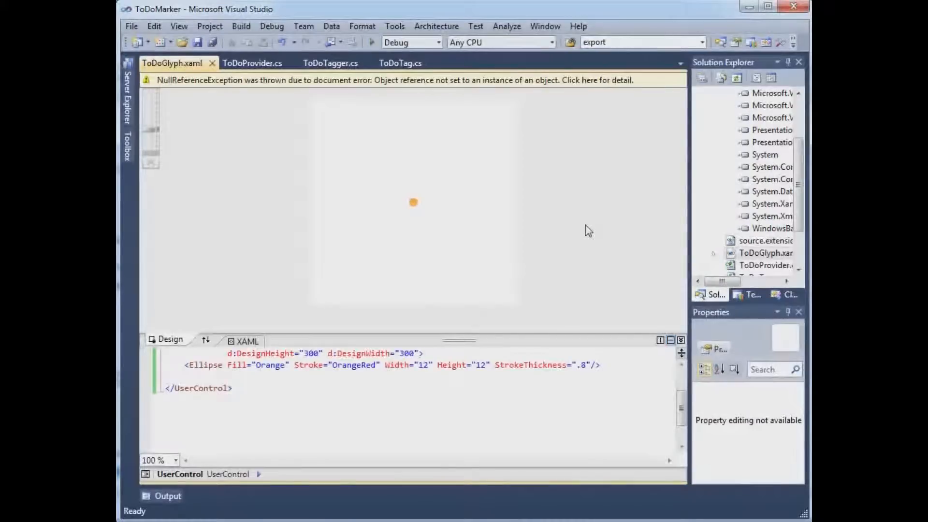
{"action": "mouse_move", "coordinate": [616, 231]}
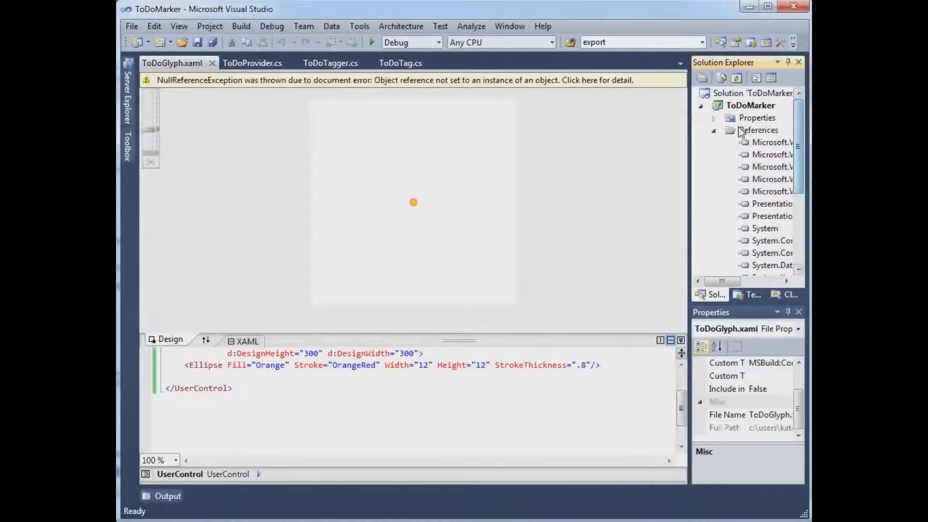
Add a new class named ToDoGlyphFactory to the ToDoMarker project
{"action": "right_click", "coordinate": [749, 106]}
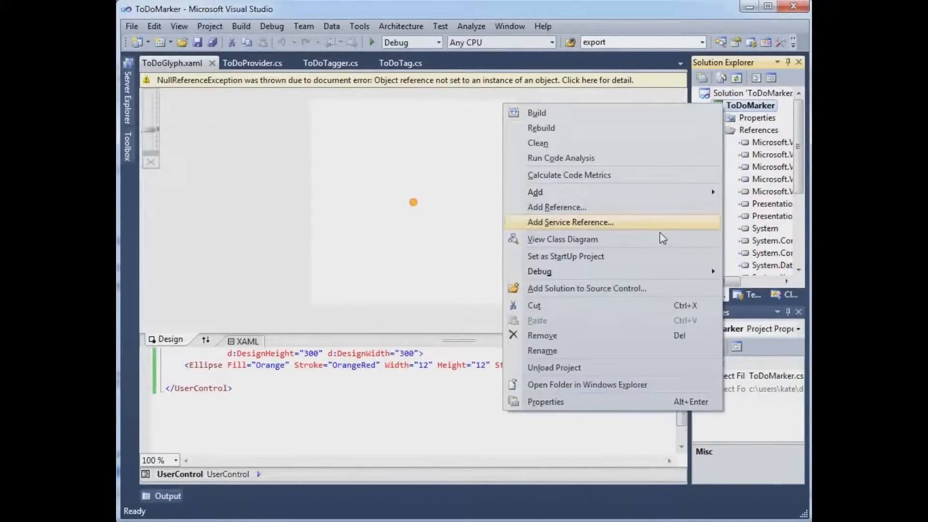
{"action": "mouse_move", "coordinate": [545, 207]}
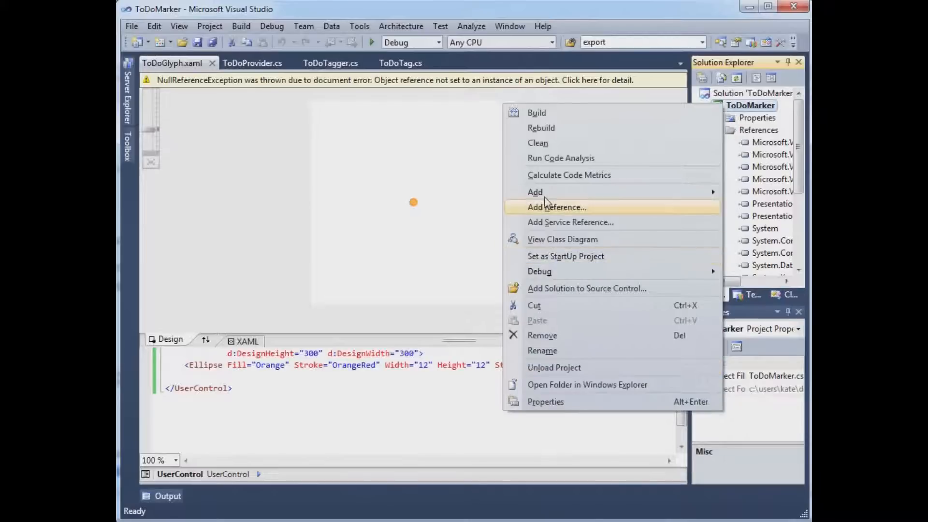
{"action": "mouse_move", "coordinate": [534, 191]}
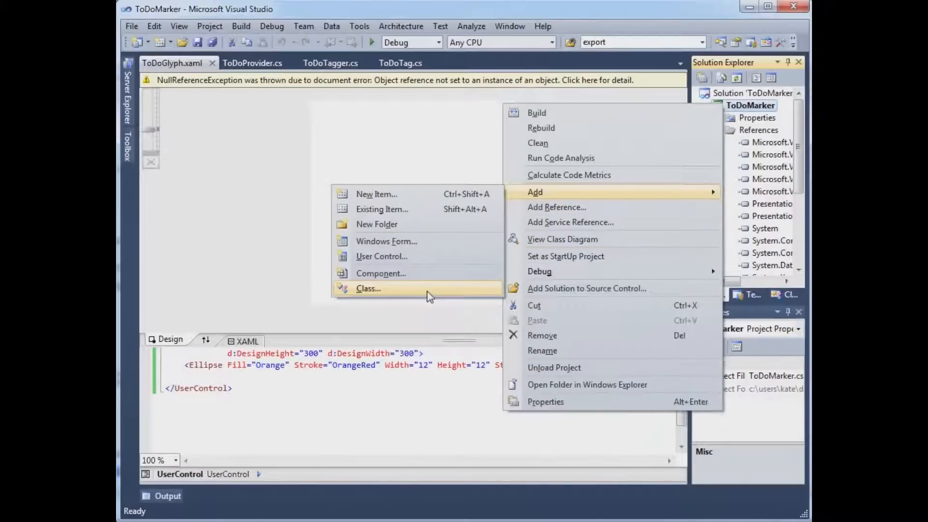
{"action": "left_click", "coordinate": [367, 288]}
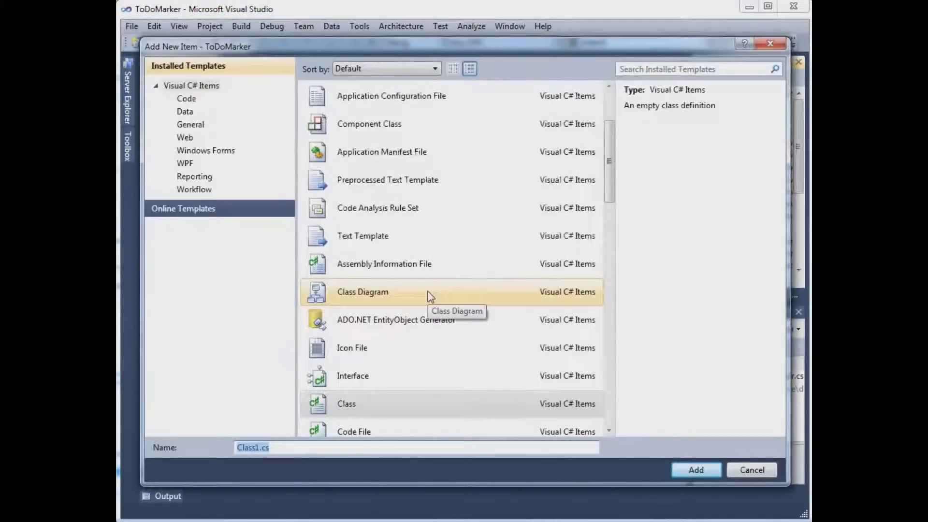
{"action": "type", "text": "ToDoGlyphFactory"}
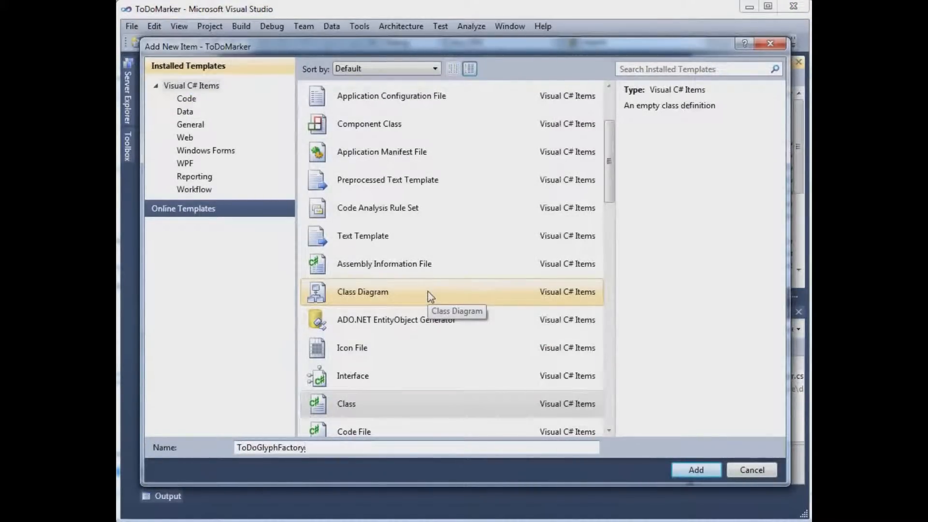
{"action": "left_click", "coordinate": [695, 470]}
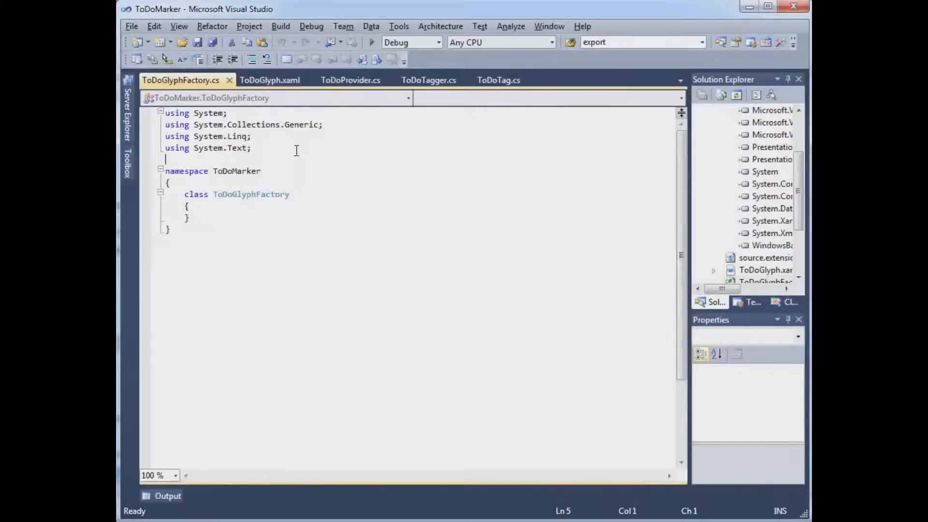
Add the Text.Editor using, derive ToDoGlyphFactory from IGlyphFactory and implement the interface
{"action": "type", "text": "using Microsoft.VisualStudio.Text.Editor;"}
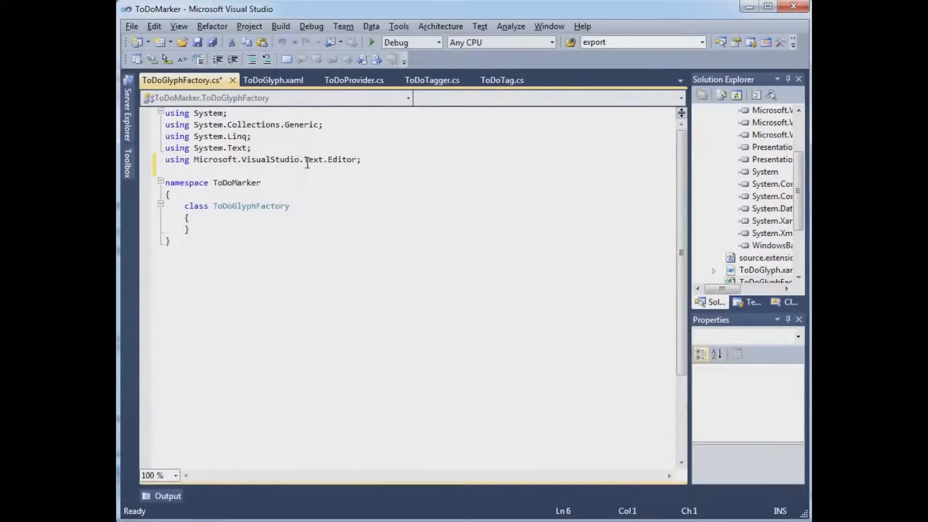
{"action": "type", "text": ": I"}
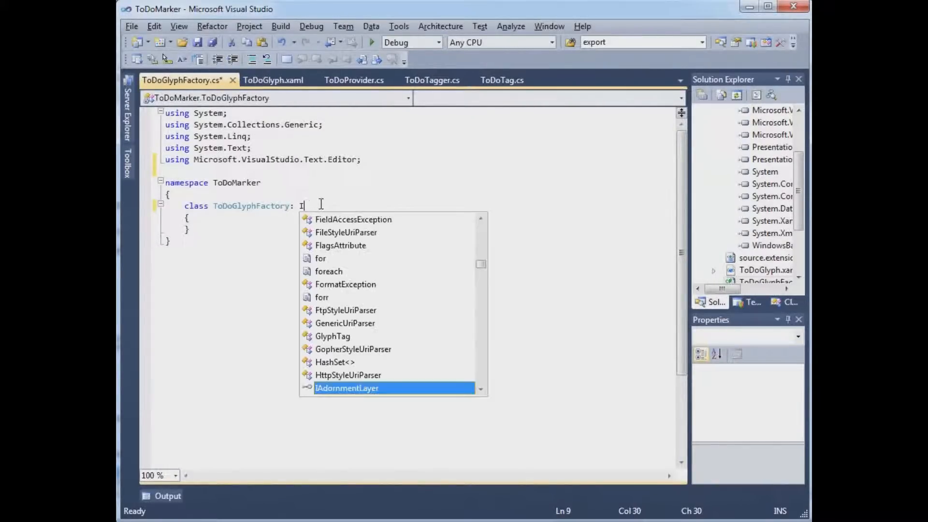
{"action": "type", "text": "GlyphFactory"}
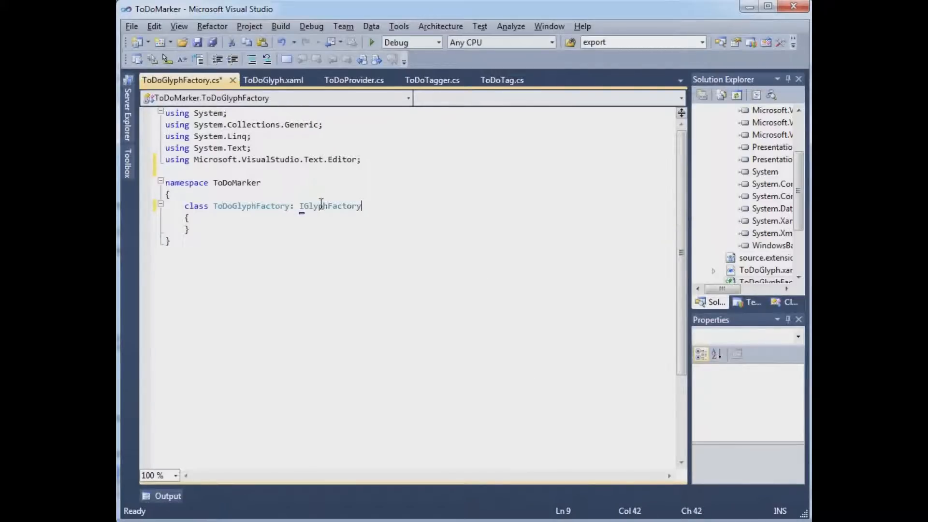
{"action": "right_click", "coordinate": [320, 205]}
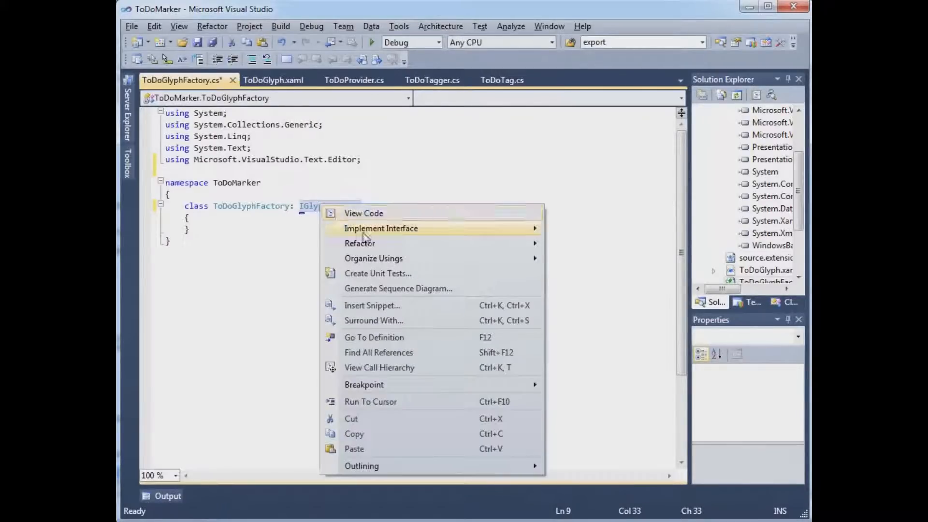
{"action": "left_click", "coordinate": [381, 228]}
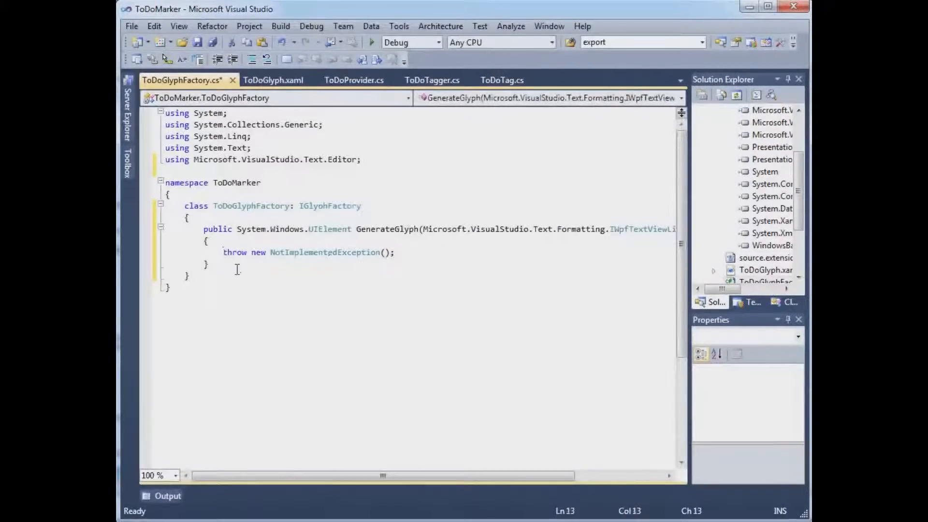
Make GenerateGlyph return a new ToDoGlyph instead of throwing
{"action": "left_click_drag", "start_coordinate": [223, 252], "coordinate": [395, 252]}
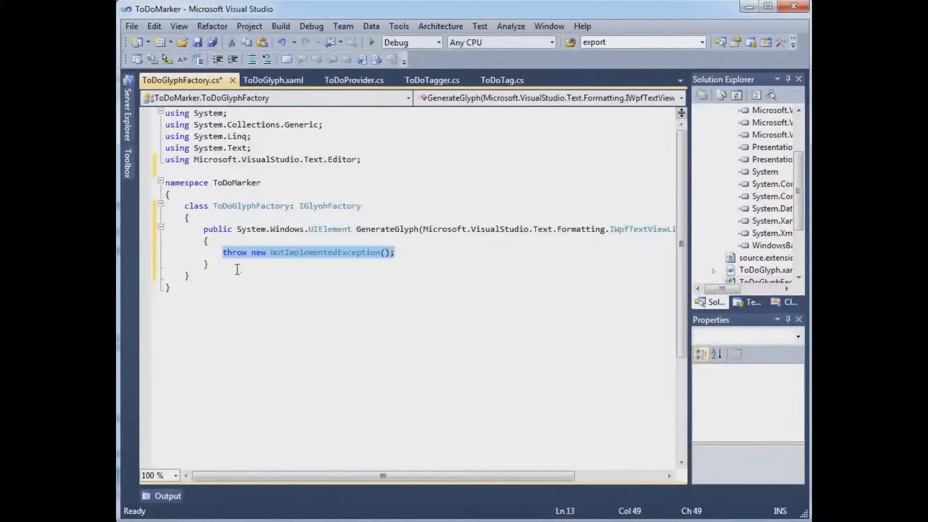
{"action": "type", "text": "return"}
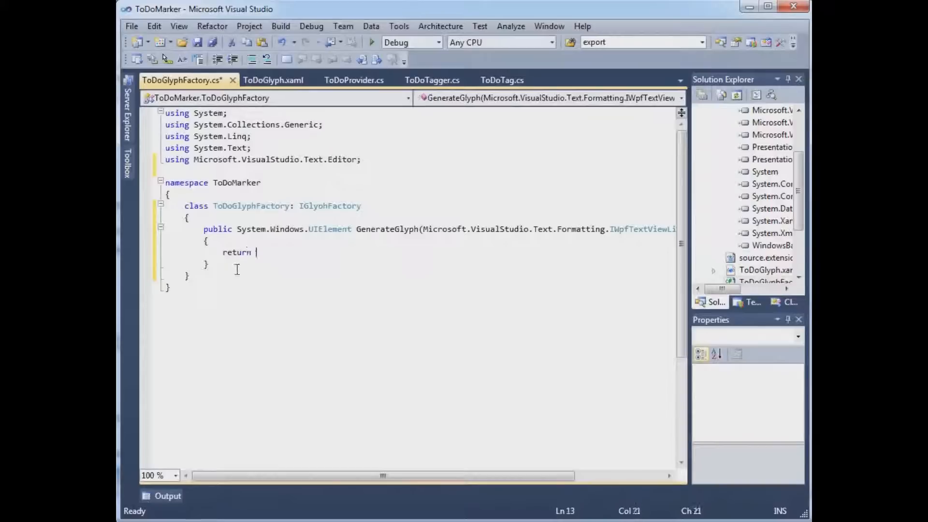
{"action": "type", "text": "new to"}
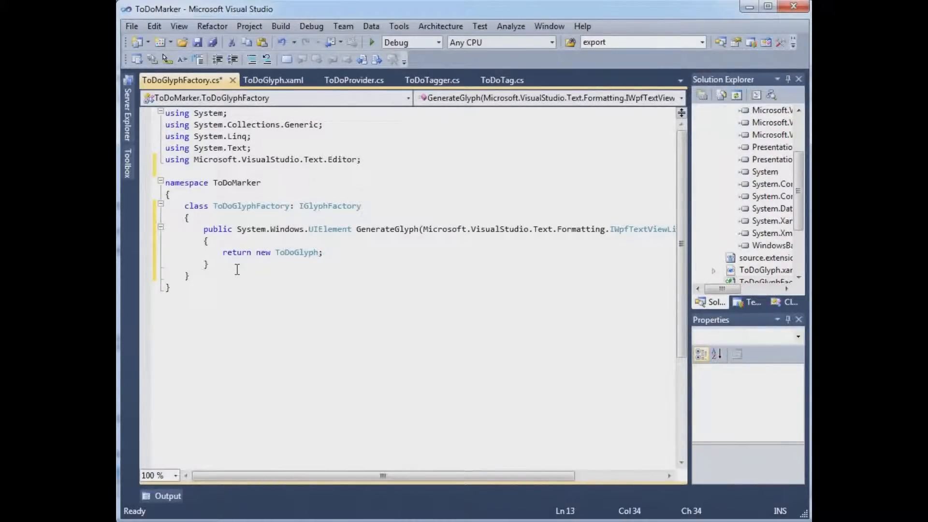
{"action": "type", "text": "()"}
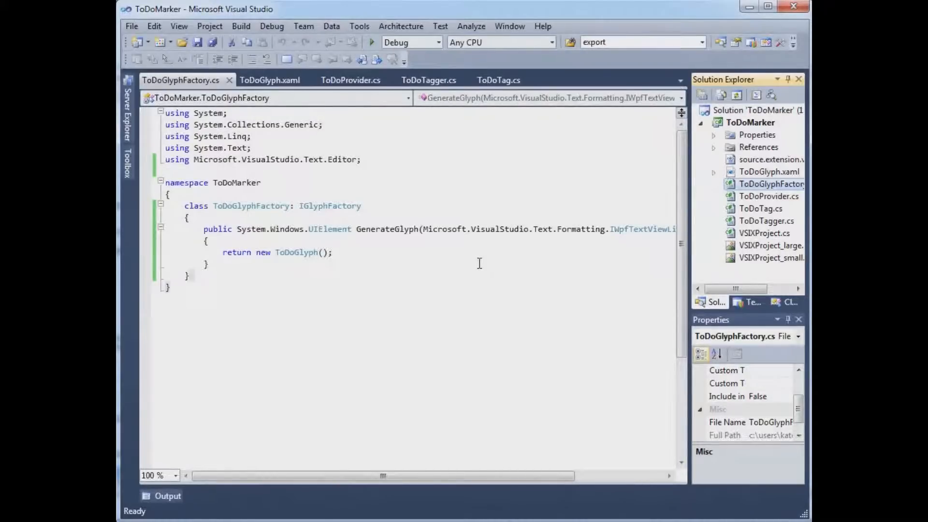
Add a new class named ToDoGlyphFactoryProvider to the project
{"action": "right_click", "coordinate": [752, 123]}
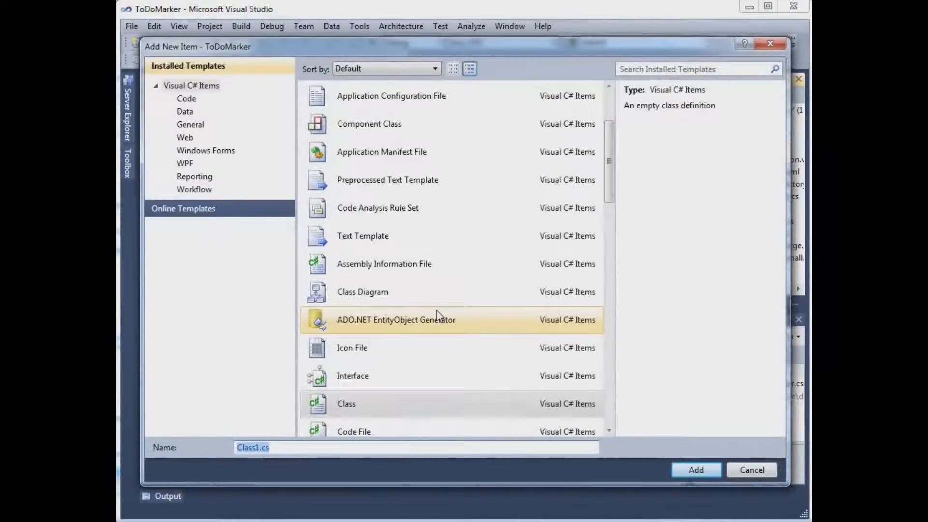
{"action": "type", "text": "ToDoGlyph"}
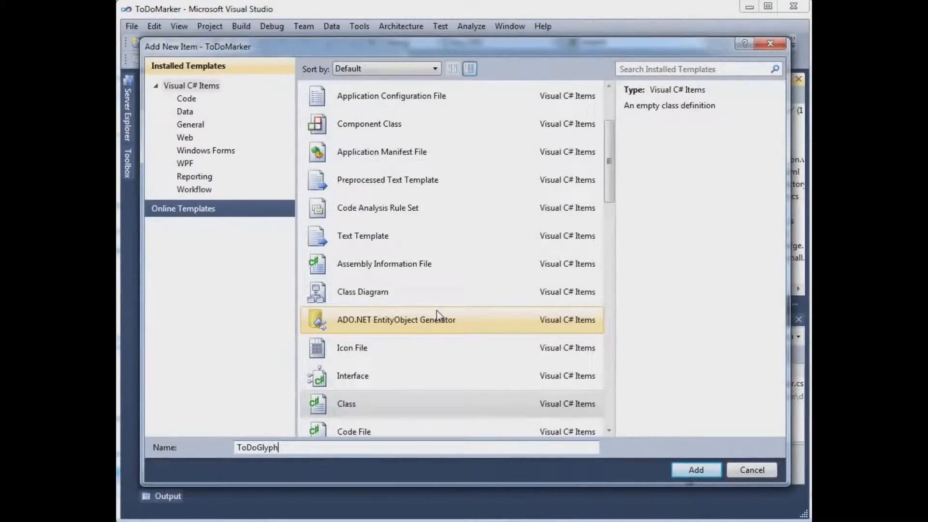
{"action": "type", "text": "FactoryP"}
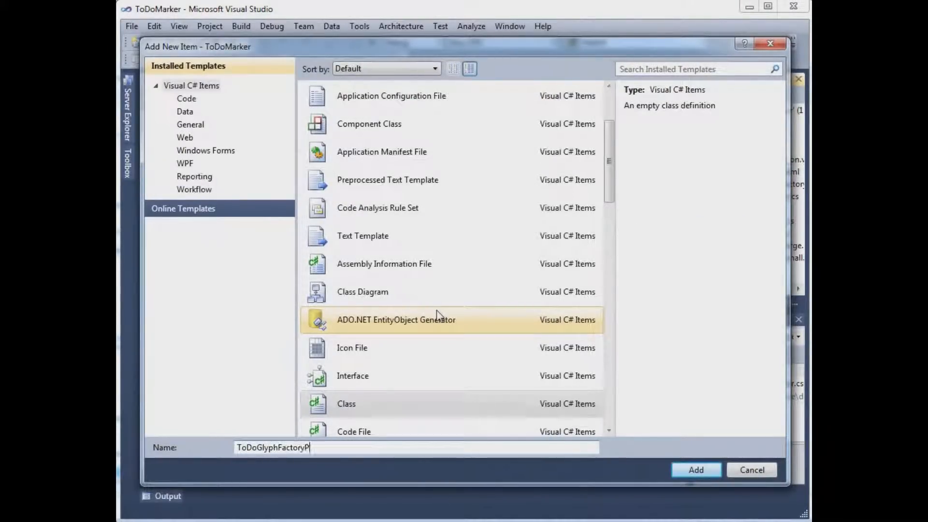
{"action": "type", "text": "rovider"}
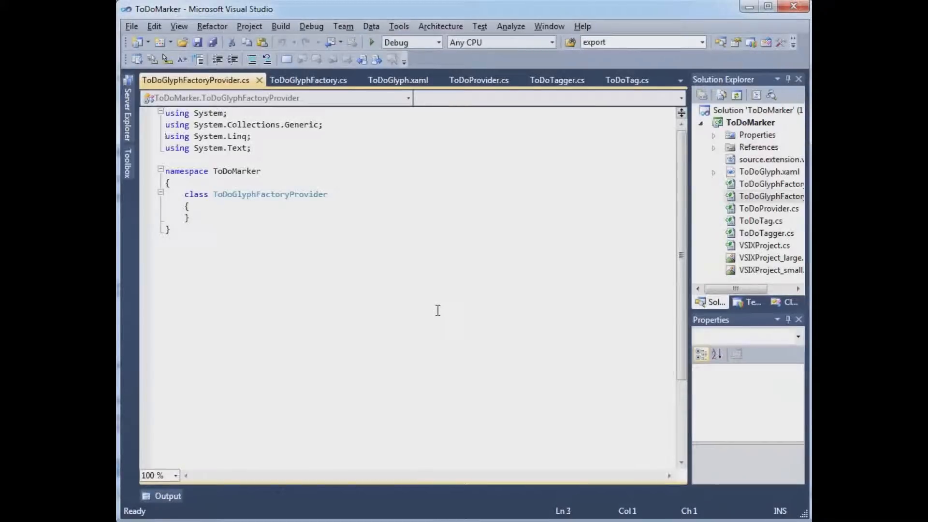
Add the Text.Editor using, derive from IGlyphFactoryProvider and implement the interface
{"action": "type", "text": "using Microsoft.VisualStudio.Text.Editor;"}
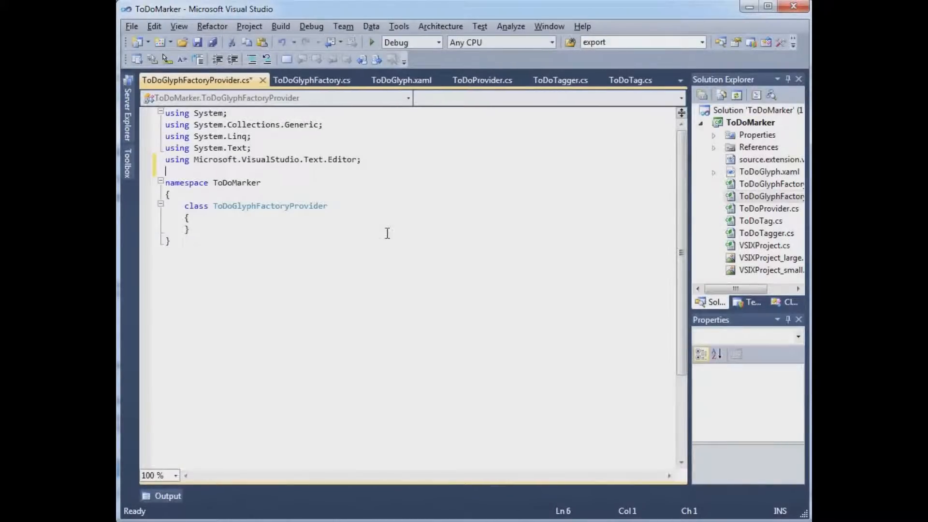
{"action": "type", "text": ":"}
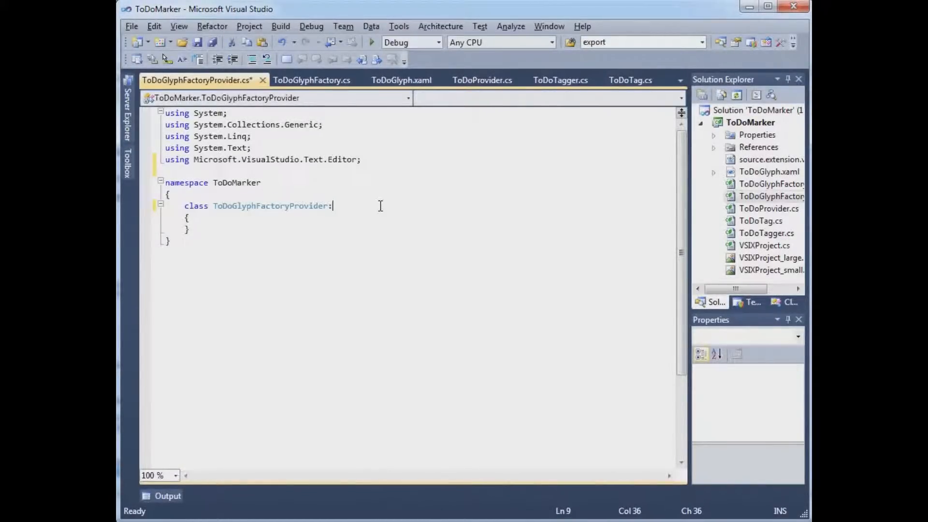
{"action": "type", "text": "i"}
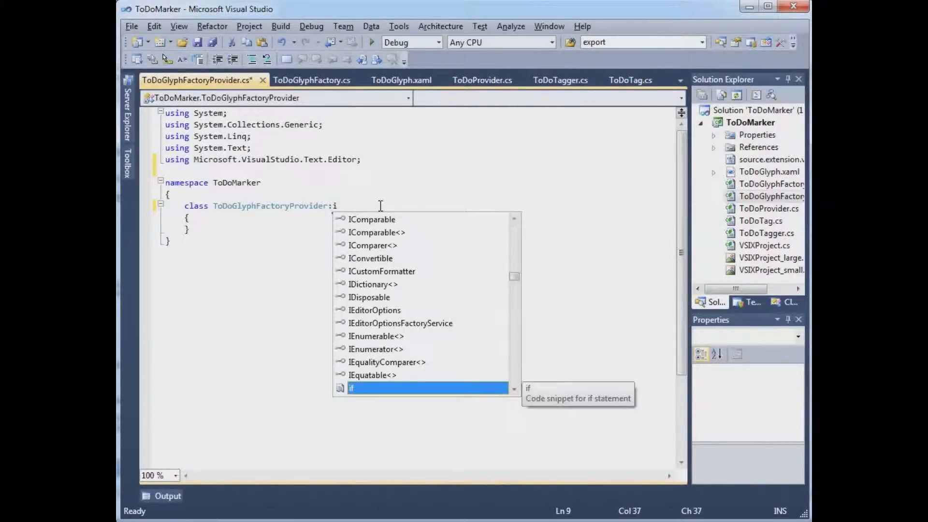
{"action": "type", "text": "g"}
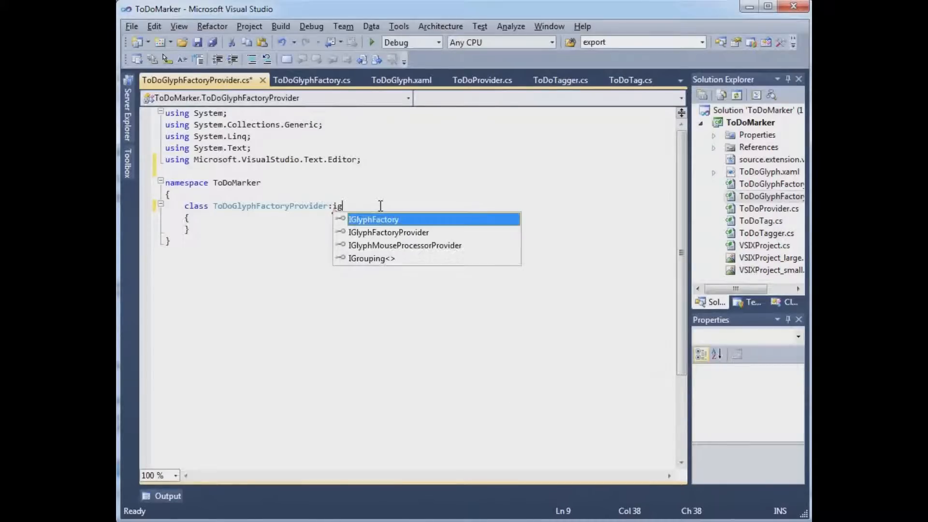
{"action": "type", "text": "GlyphFactoryProvider"}
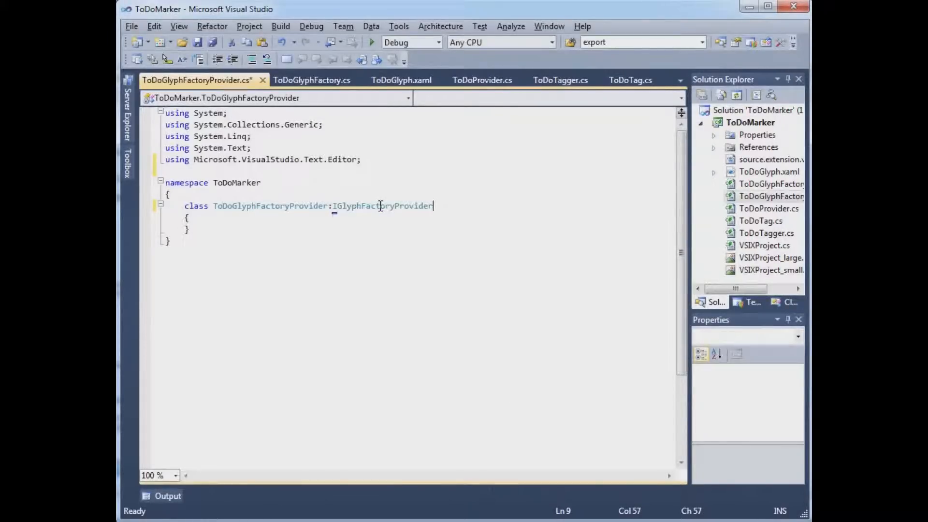
{"action": "mouse_move", "coordinate": [383, 205]}
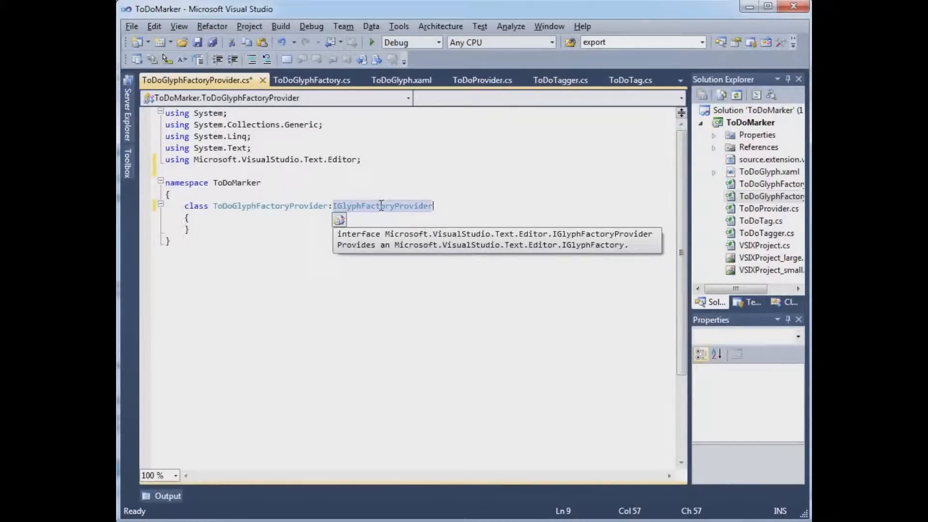
{"action": "right_click", "coordinate": [381, 205]}
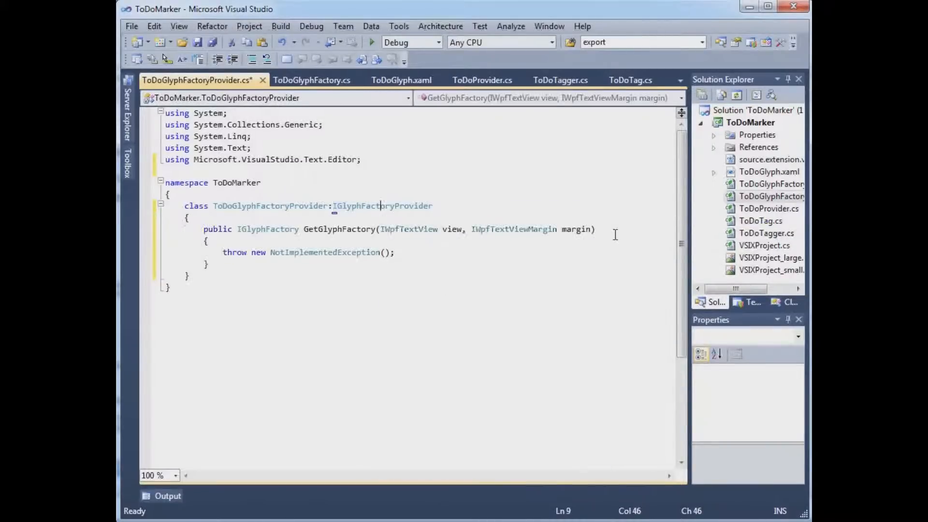
{"action": "mouse_move", "coordinate": [324, 252]}
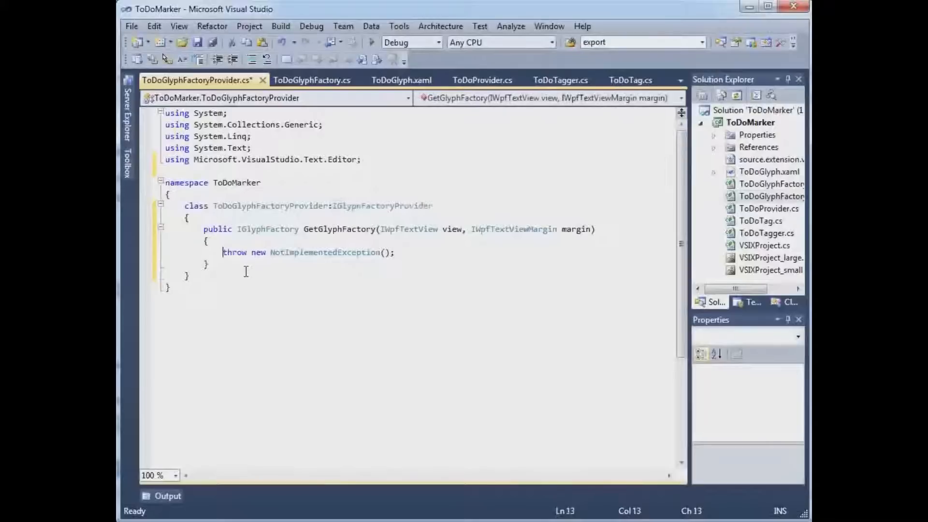
Make GetGlyphFactory return a new ToDoGlyphFactory
{"action": "type", "text": "retyu"}
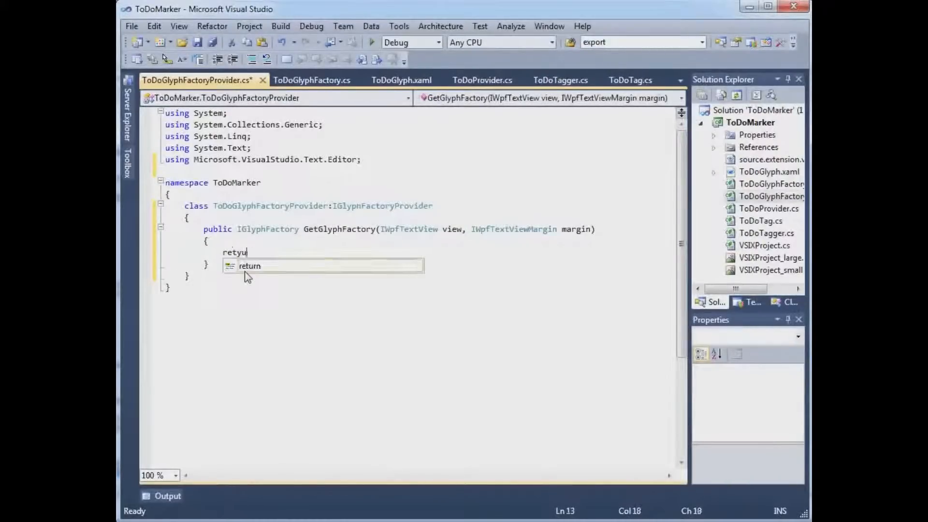
{"action": "type", "text": "return n"}
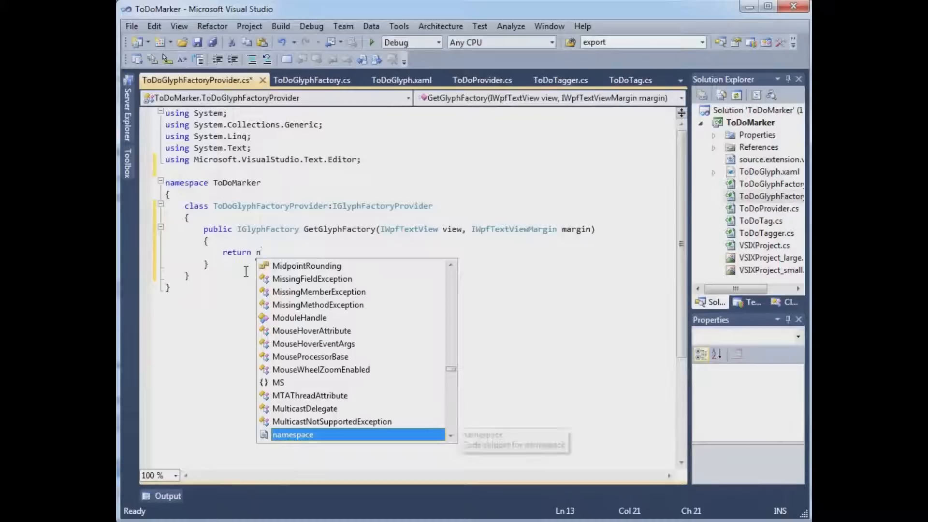
{"action": "type", "text": "ew :to"}
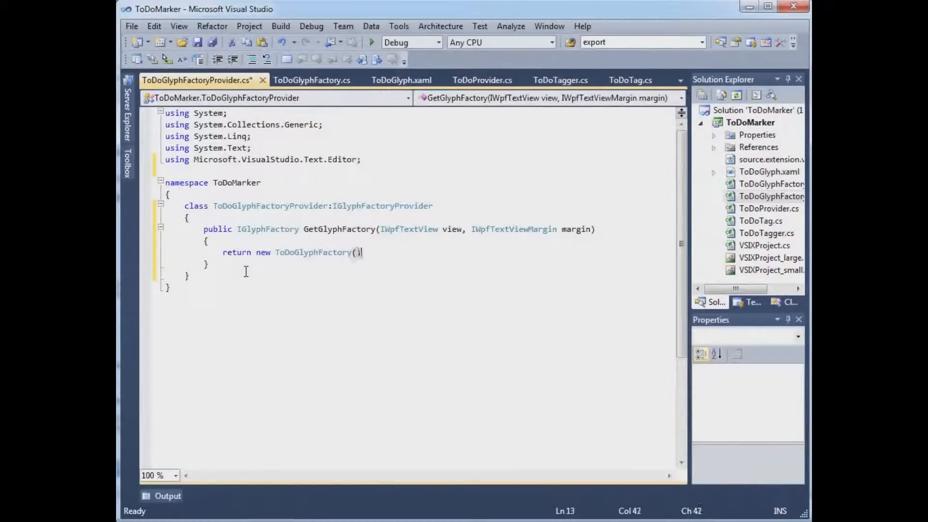
{"action": "type", "text": ");"}
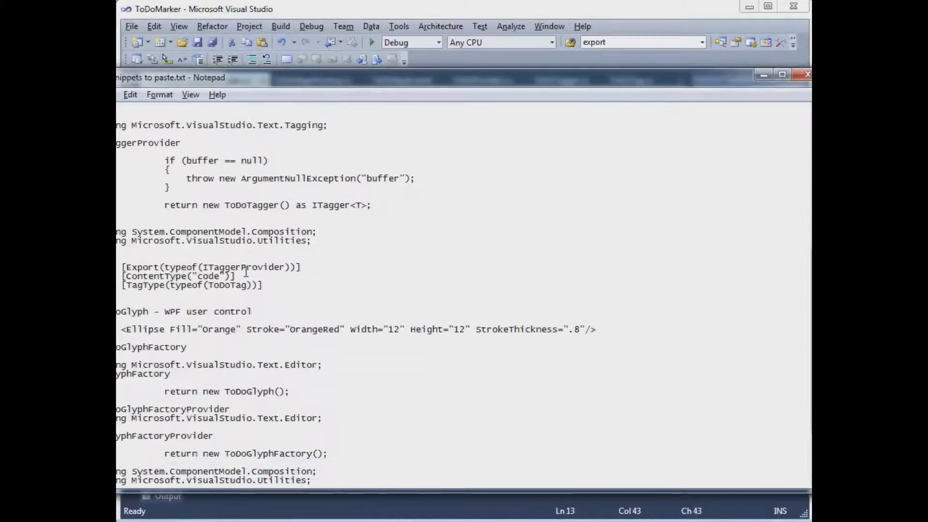
Copy the Export, Name, Order, ContentType and TagType attribute block from Notepad for the provider
{"action": "scroll", "scroll_direction": "down", "scroll_amount": 3}
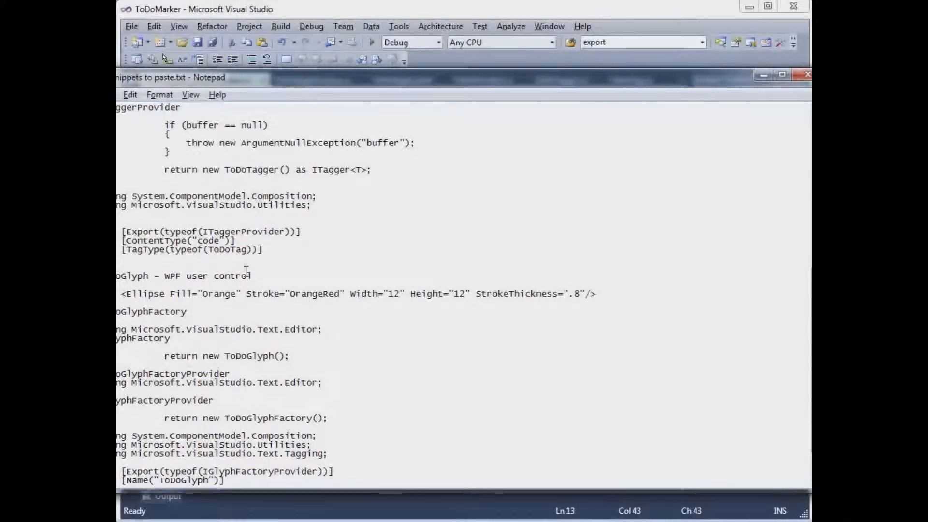
{"action": "left_click_drag", "start_coordinate": [117, 436], "coordinate": [329, 454]}
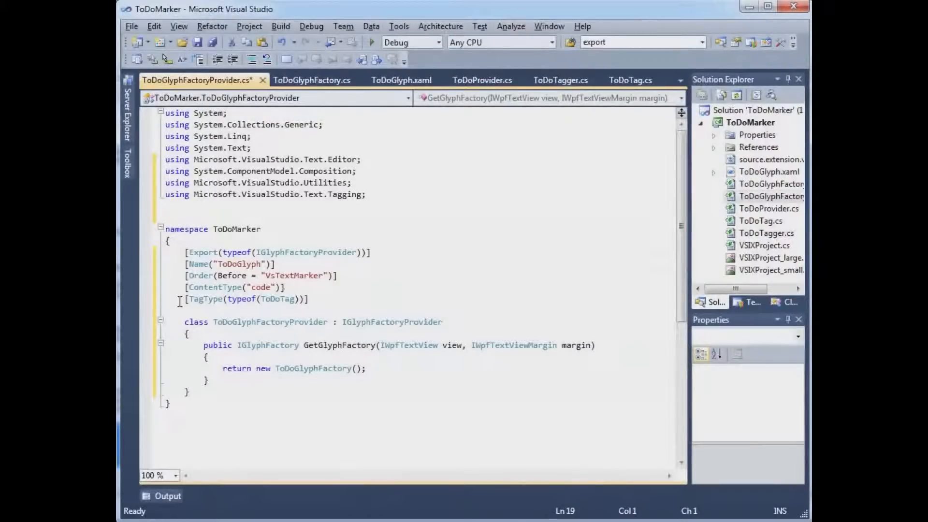
{"action": "left_click", "coordinate": [482, 80]}
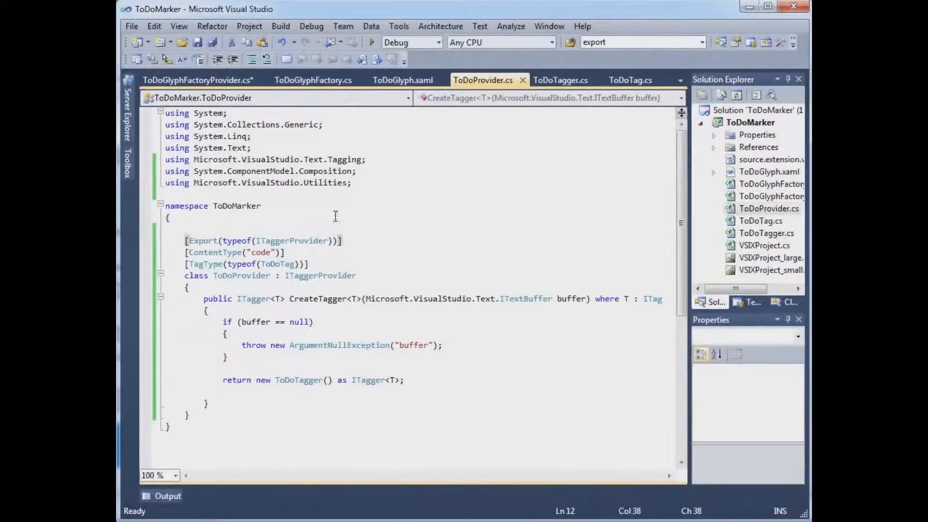
Return to ToDoGlyphFactoryProvider.cs and build the solution
{"action": "left_click", "coordinate": [198, 80]}
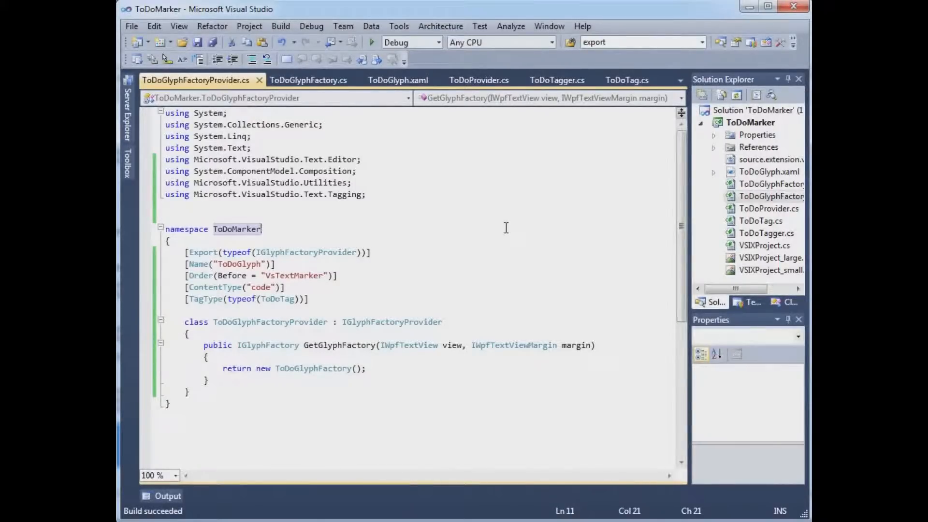
Replace the manifest's Add Content comment with <MefComponent>|ToDoMarker|</MefComponent> and save
{"action": "right_click", "coordinate": [774, 159]}
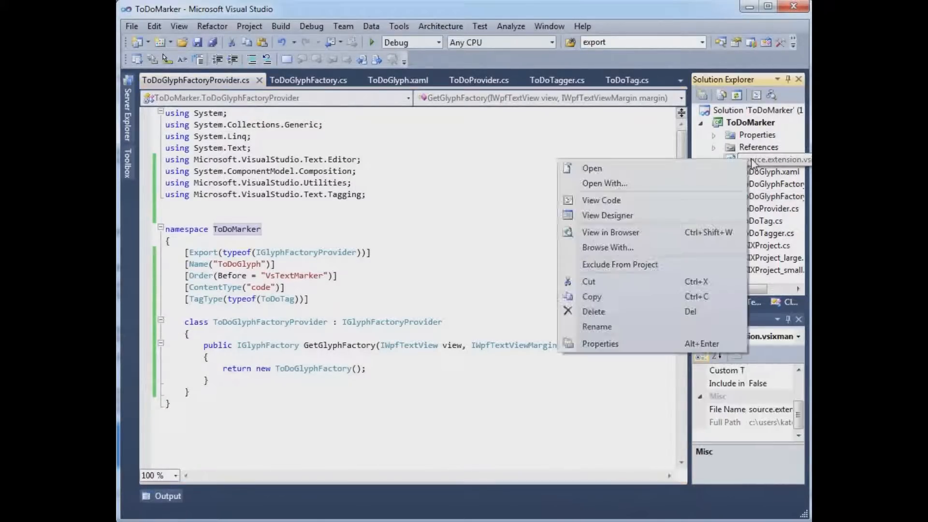
{"action": "mouse_move", "coordinate": [600, 200]}
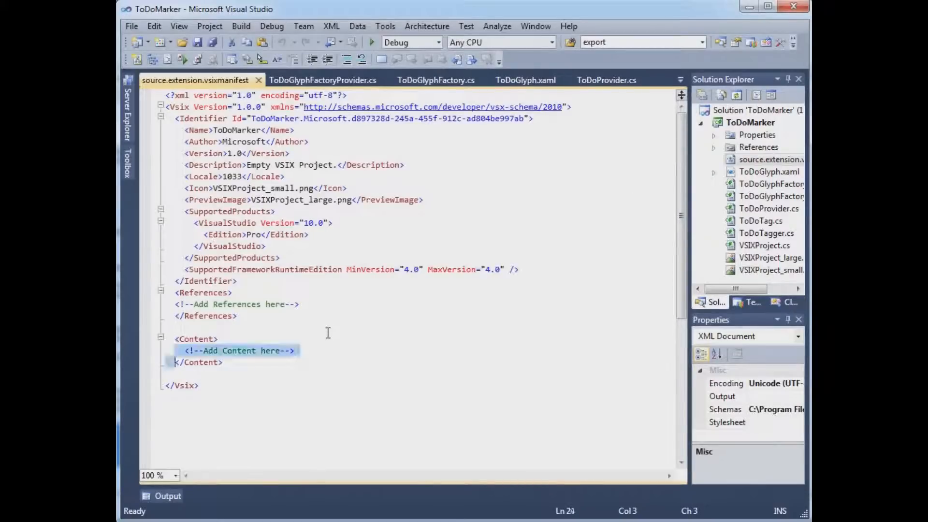
{"action": "key", "text": "Delete"}
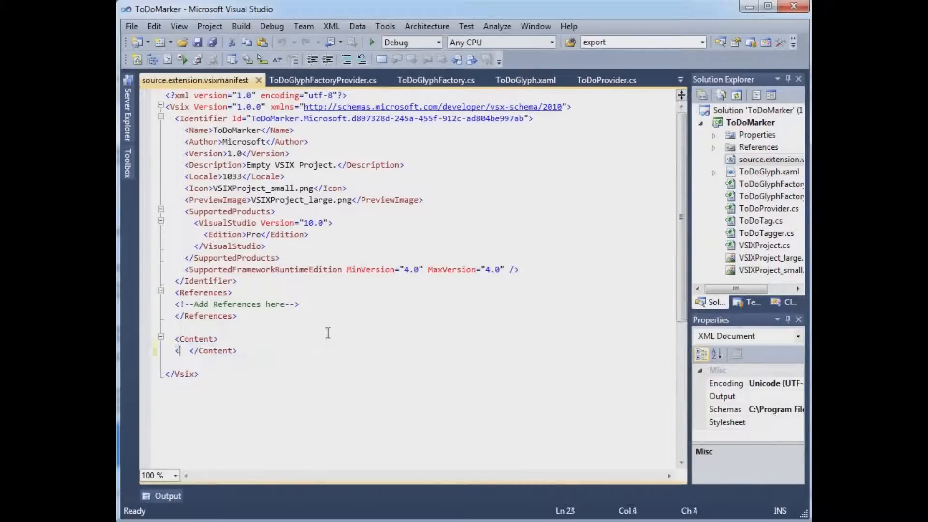
{"action": "type", "text": "</MefComponent>"}
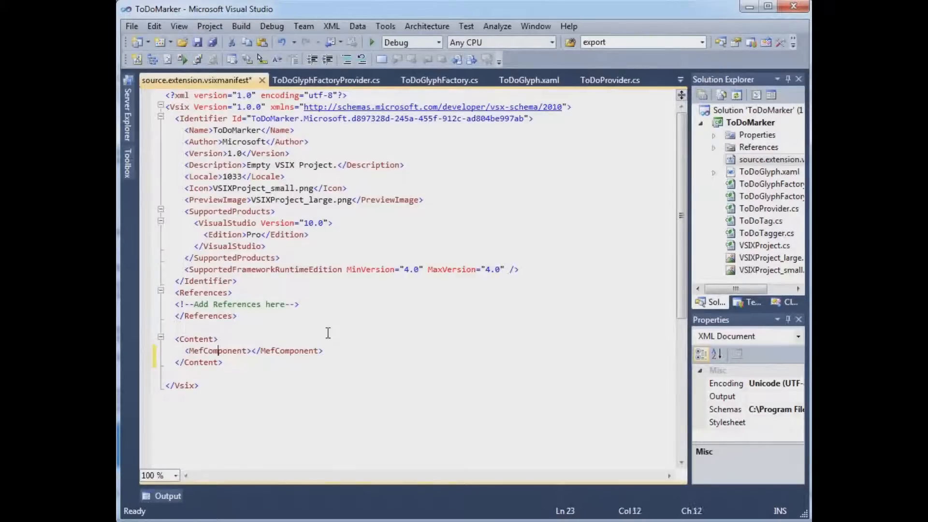
{"action": "left_click", "coordinate": [252, 350]}
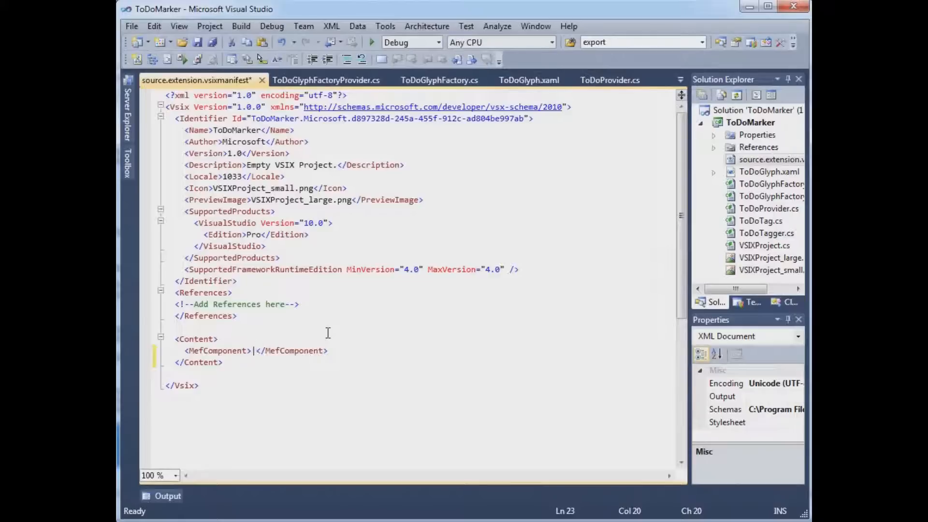
{"action": "type", "text": "ToDoM"}
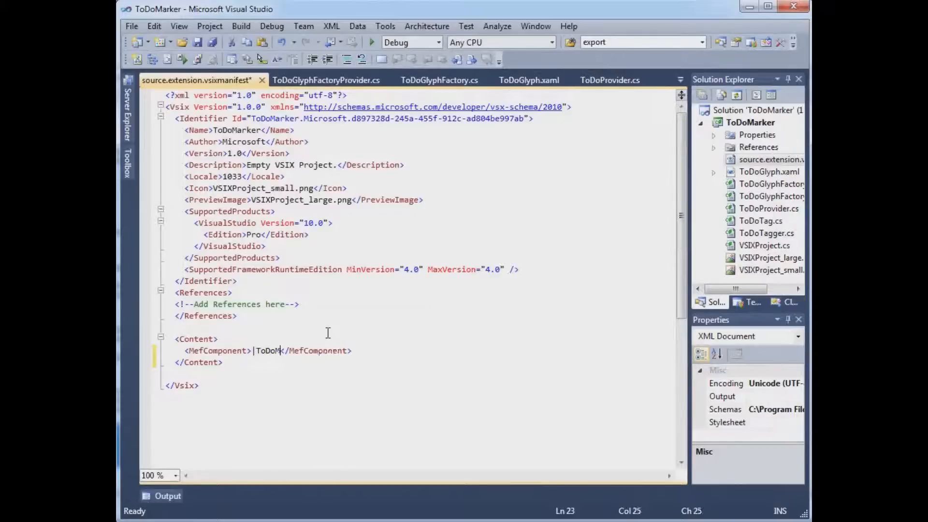
{"action": "type", "text": "arker|"}
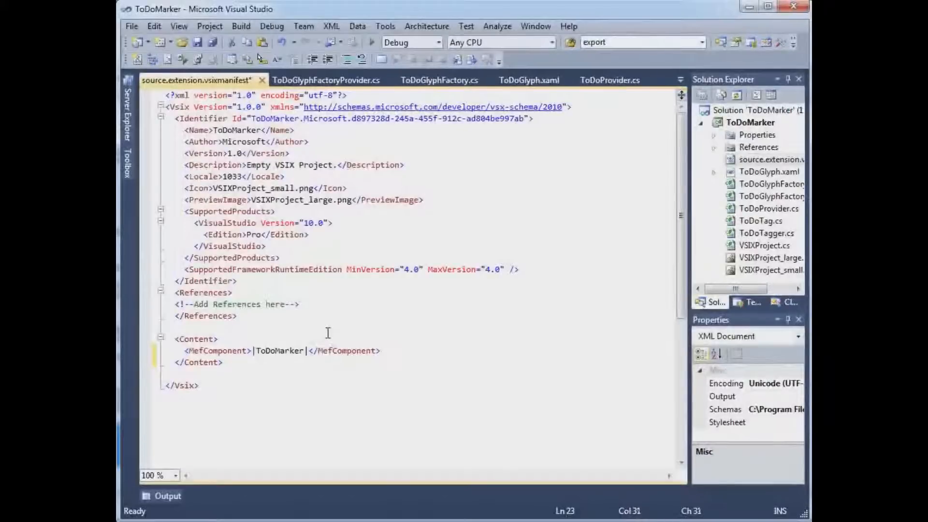
{"action": "key", "text": "ctrl+s"}
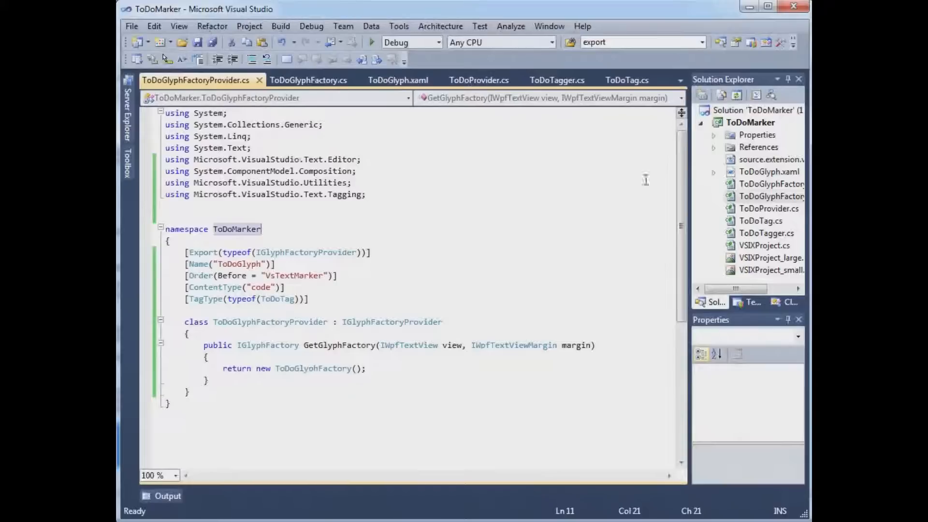
Unload the project, set IncludeAssemblyInVSIXContainer true and copy-output settings false in ToDoMarker.csproj, save and close
{"action": "right_click", "coordinate": [750, 122]}
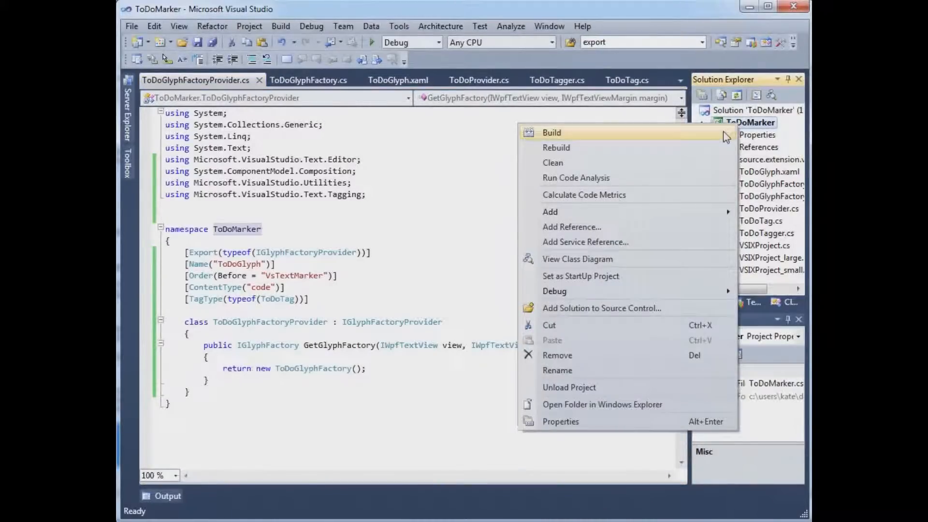
{"action": "mouse_move", "coordinate": [602, 392]}
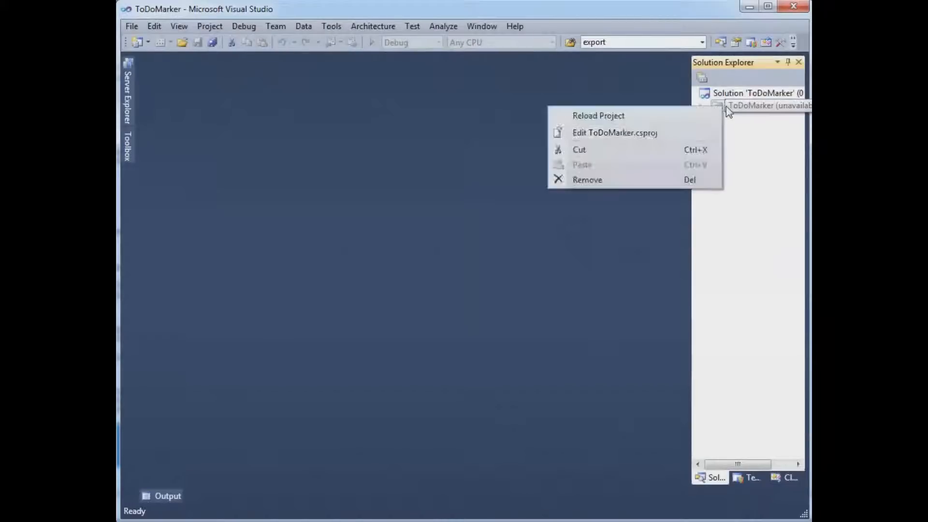
{"action": "left_click", "coordinate": [614, 133]}
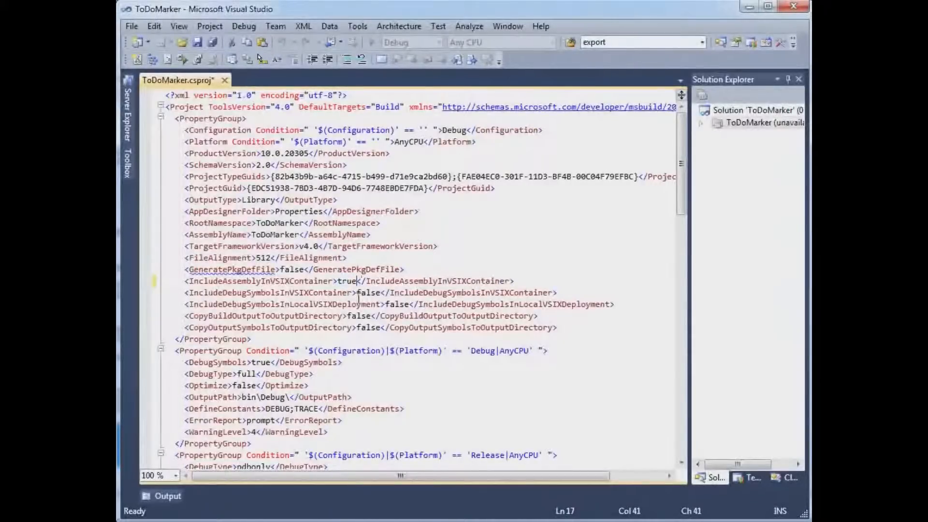
{"action": "key", "text": "ctrl+s"}
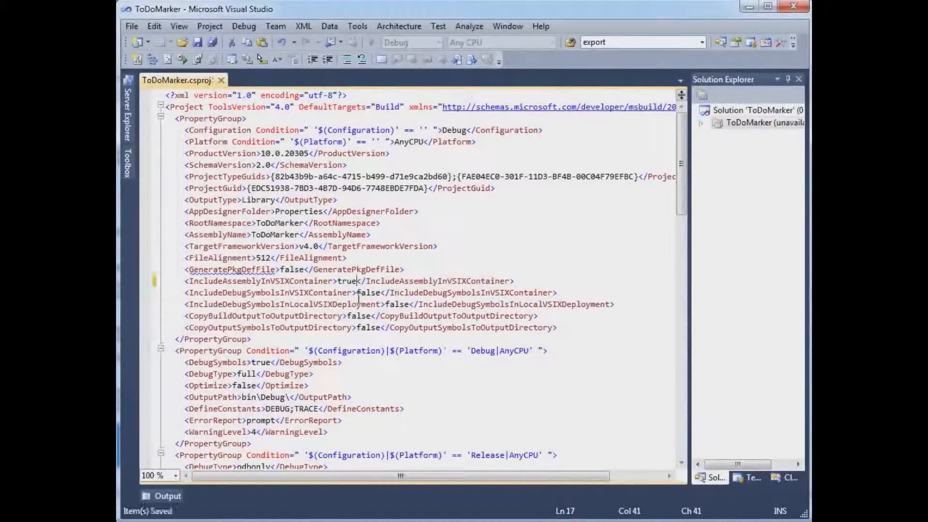
{"action": "left_click", "coordinate": [222, 80]}
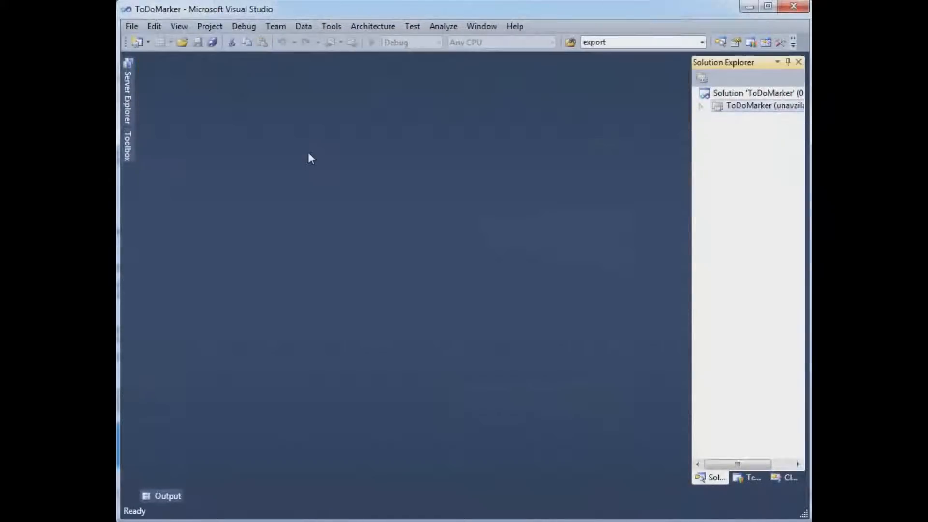
Reload the ToDoMarker project
{"action": "right_click", "coordinate": [763, 106]}
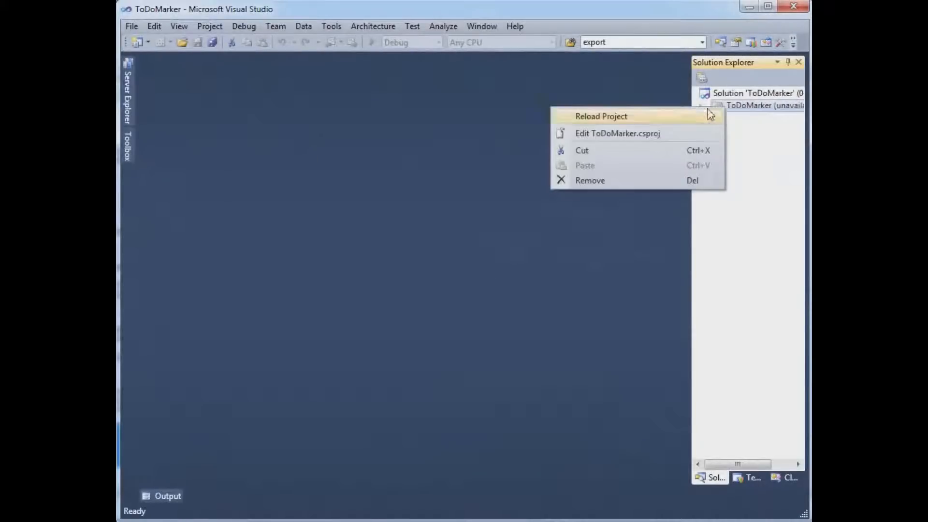
{"action": "left_click", "coordinate": [600, 116]}
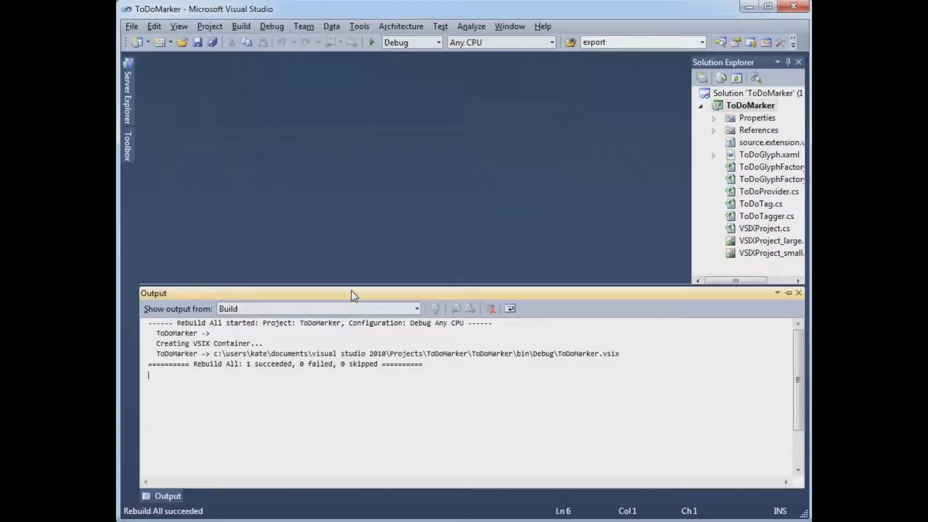
{"action": "mouse_move", "coordinate": [371, 41]}
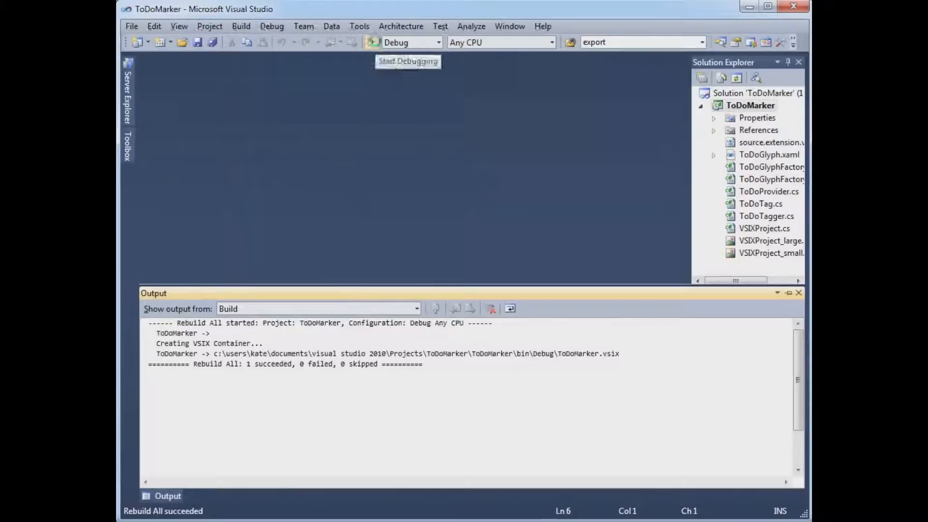
Launch the Experimental Instance with F5 and load the recent WpfApplication1 solution
{"action": "left_click", "coordinate": [372, 41]}
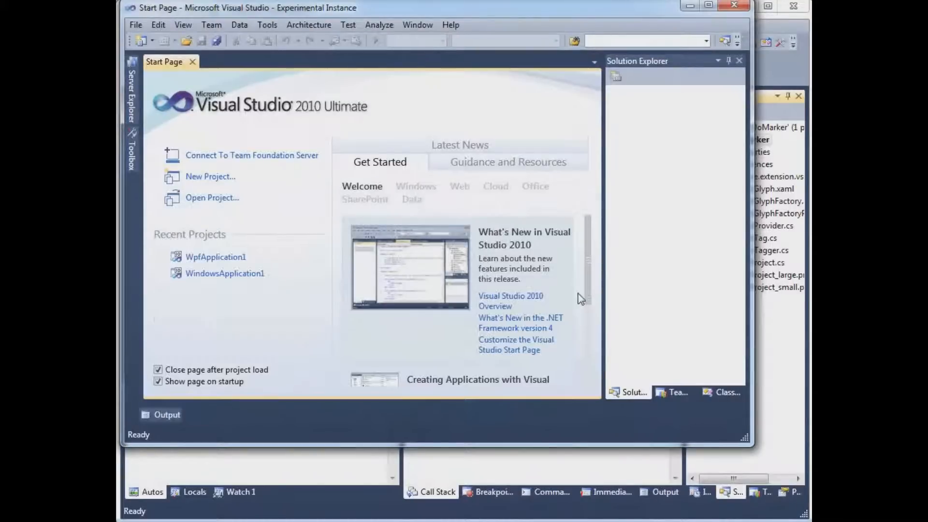
{"action": "mouse_move", "coordinate": [216, 256]}
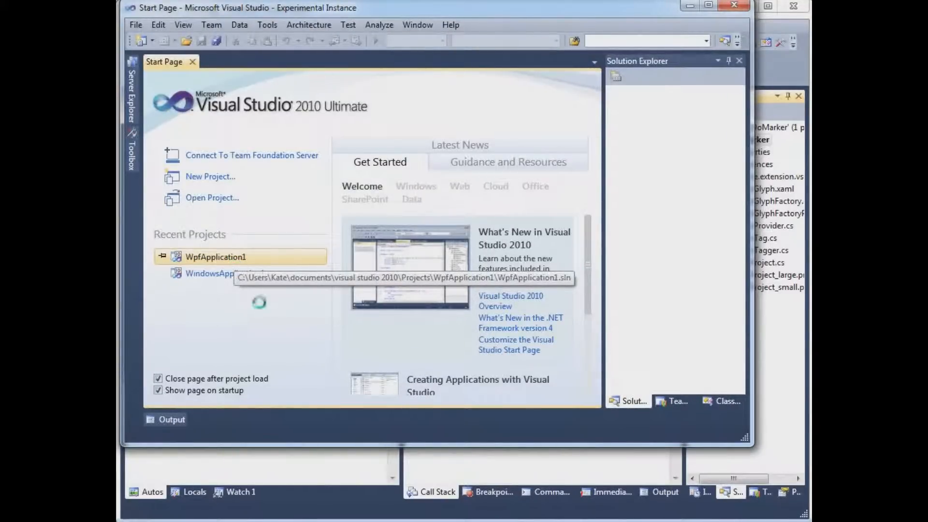
{"action": "double_click", "coordinate": [215, 256]}
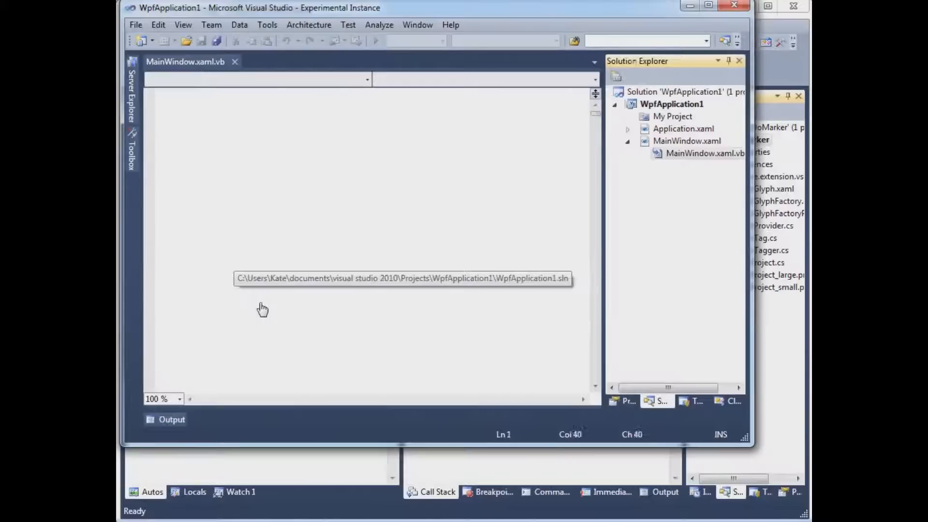